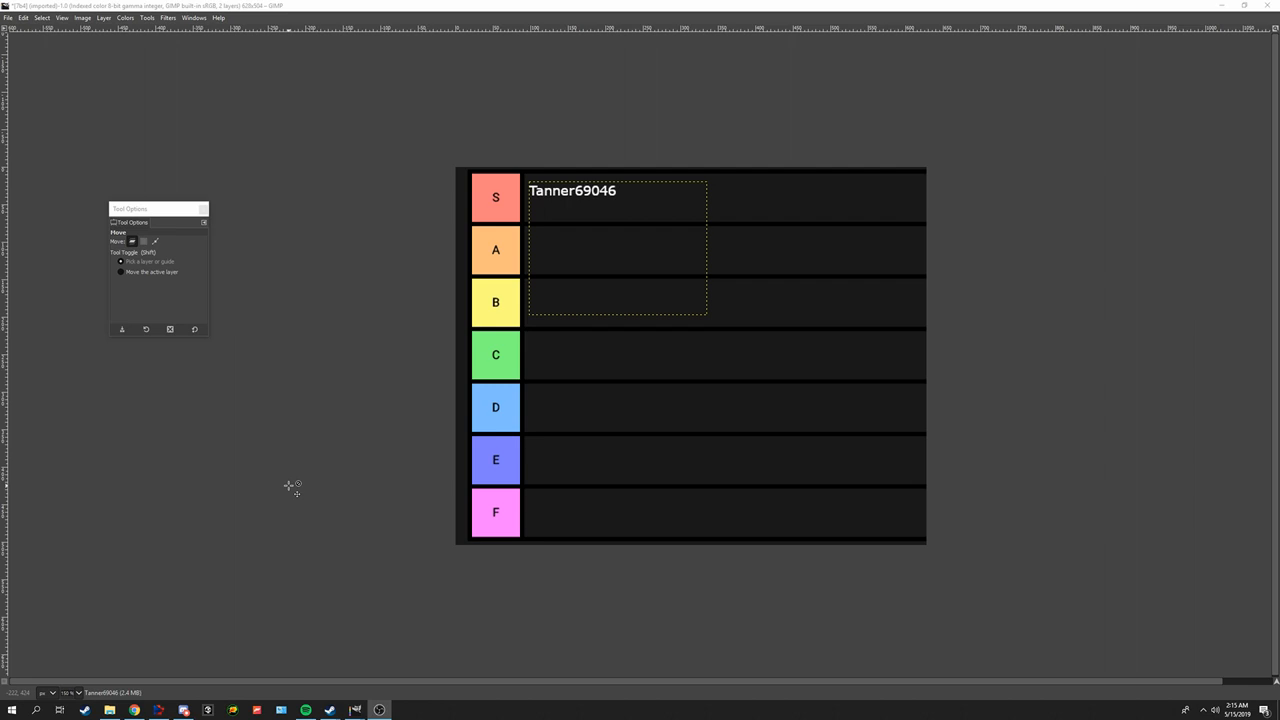
mouse_move(336, 432)
type("t")
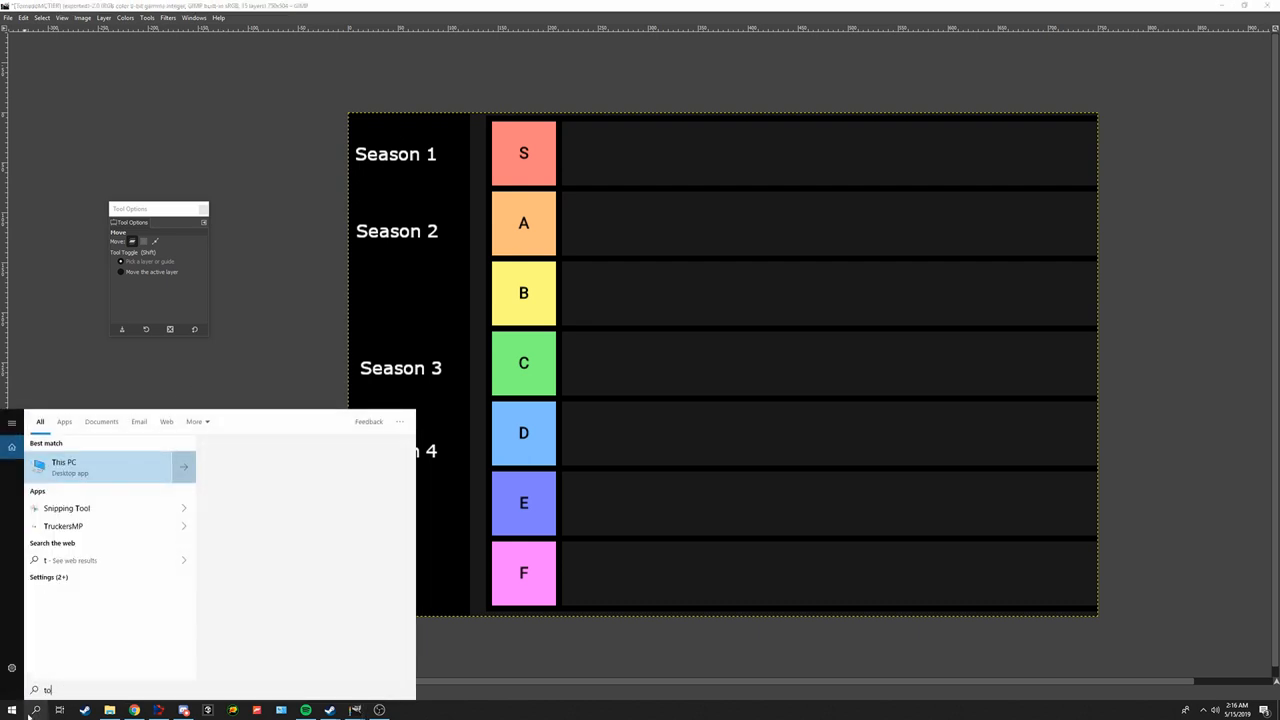
type("ornado wars")
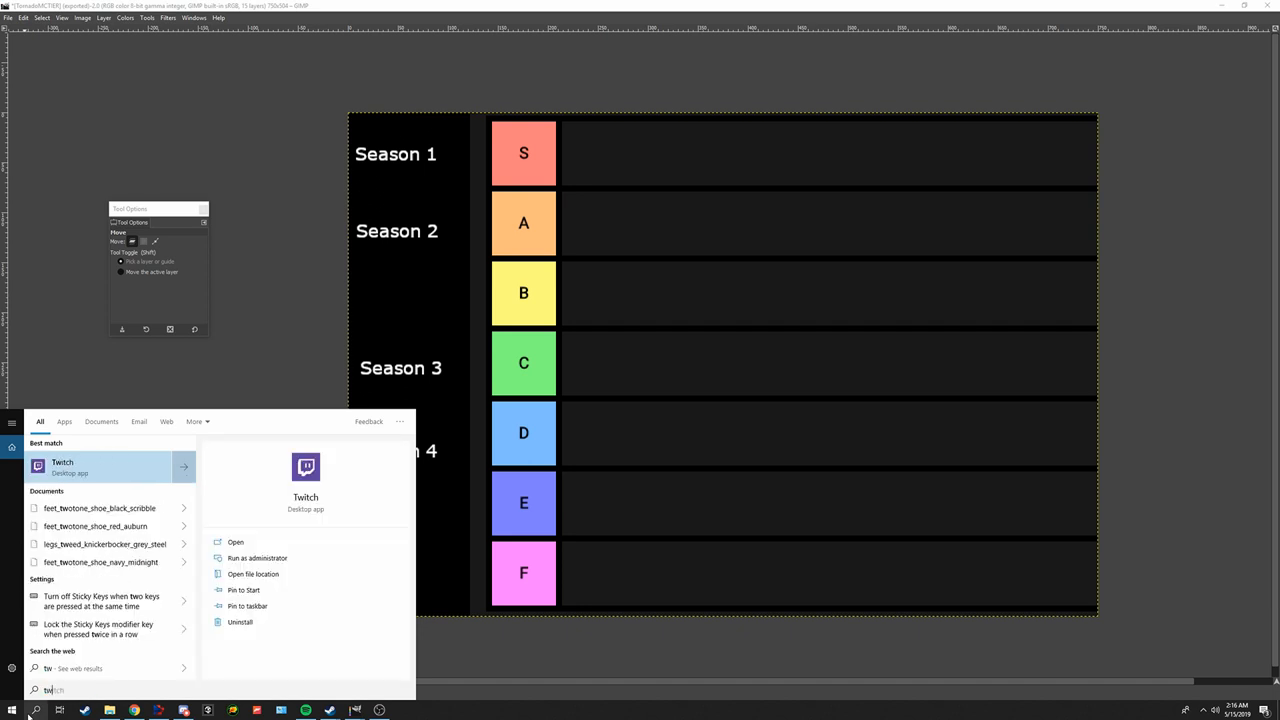
type("draf")
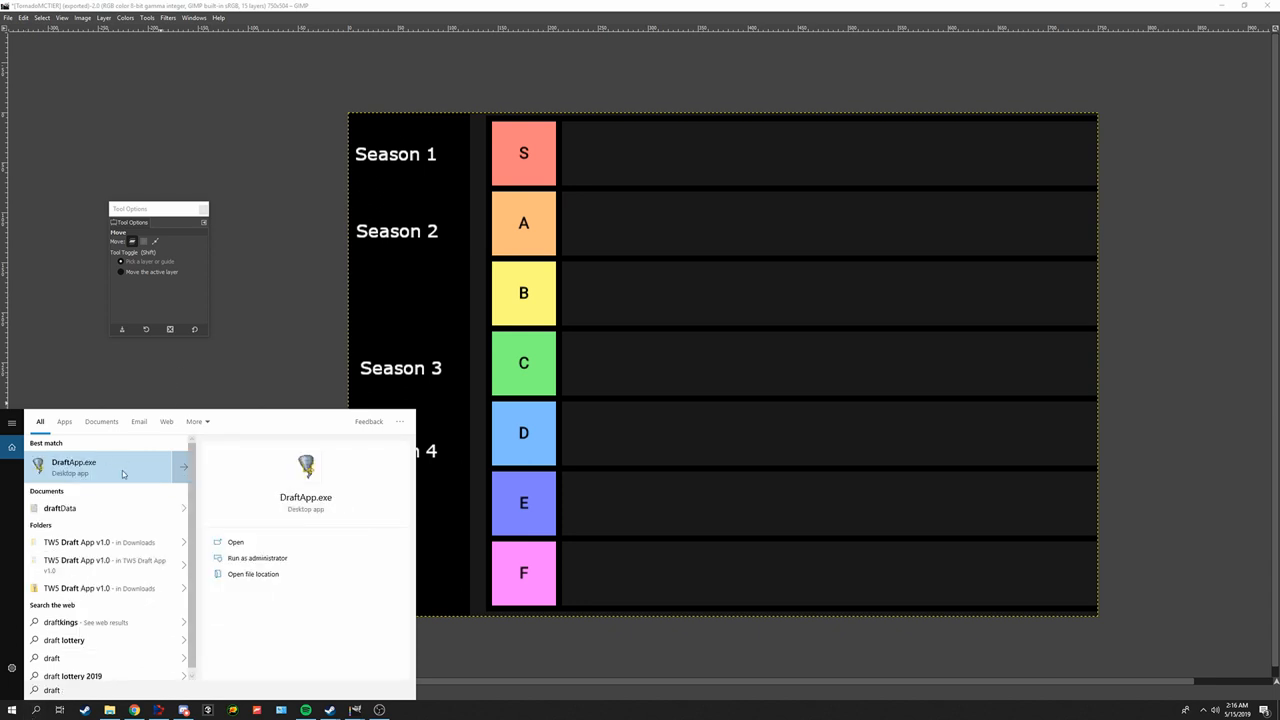
mouse_move(184, 196)
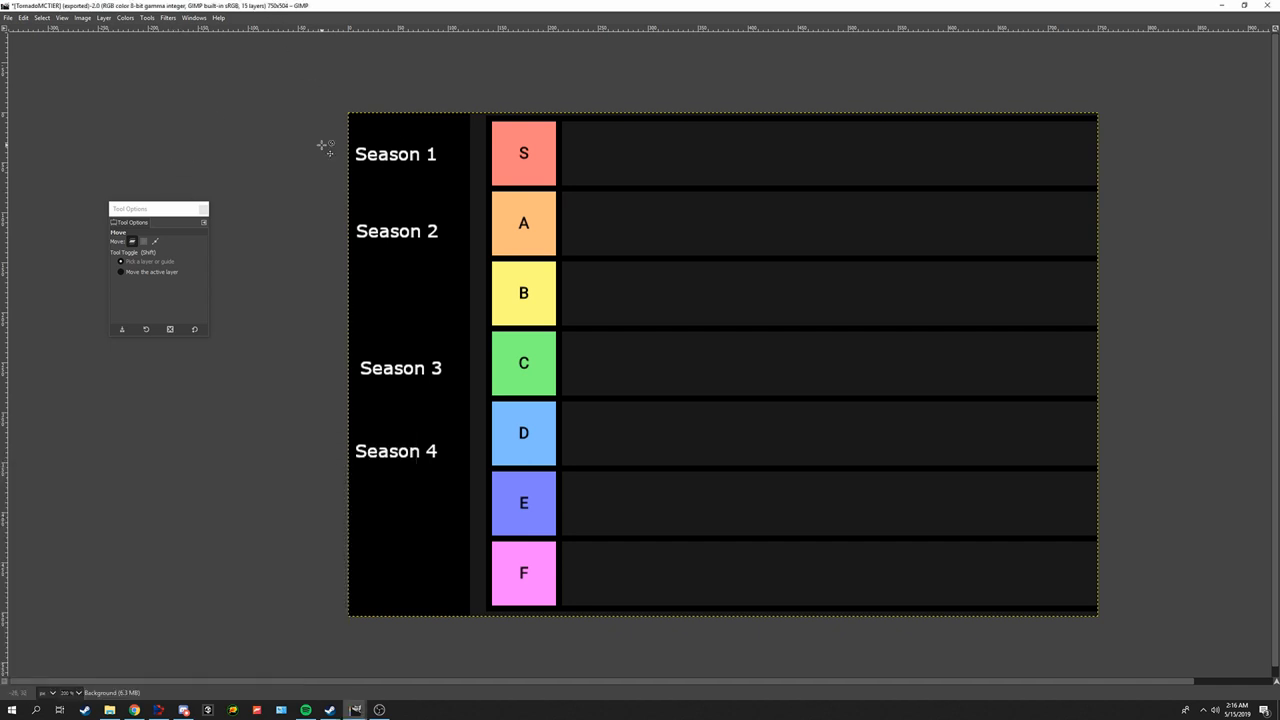
mouse_move(664, 320)
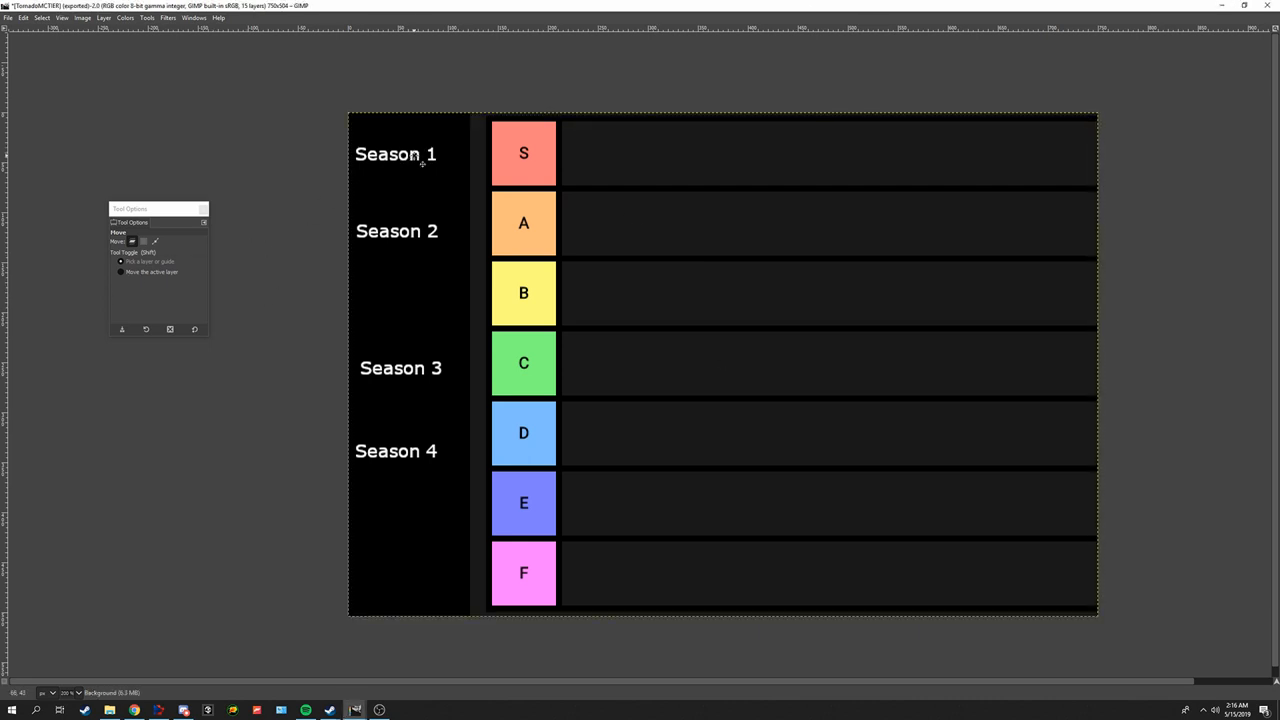
Step: Drag the Season 1 text layer from the left column into the B tier row
left_click(410, 168)
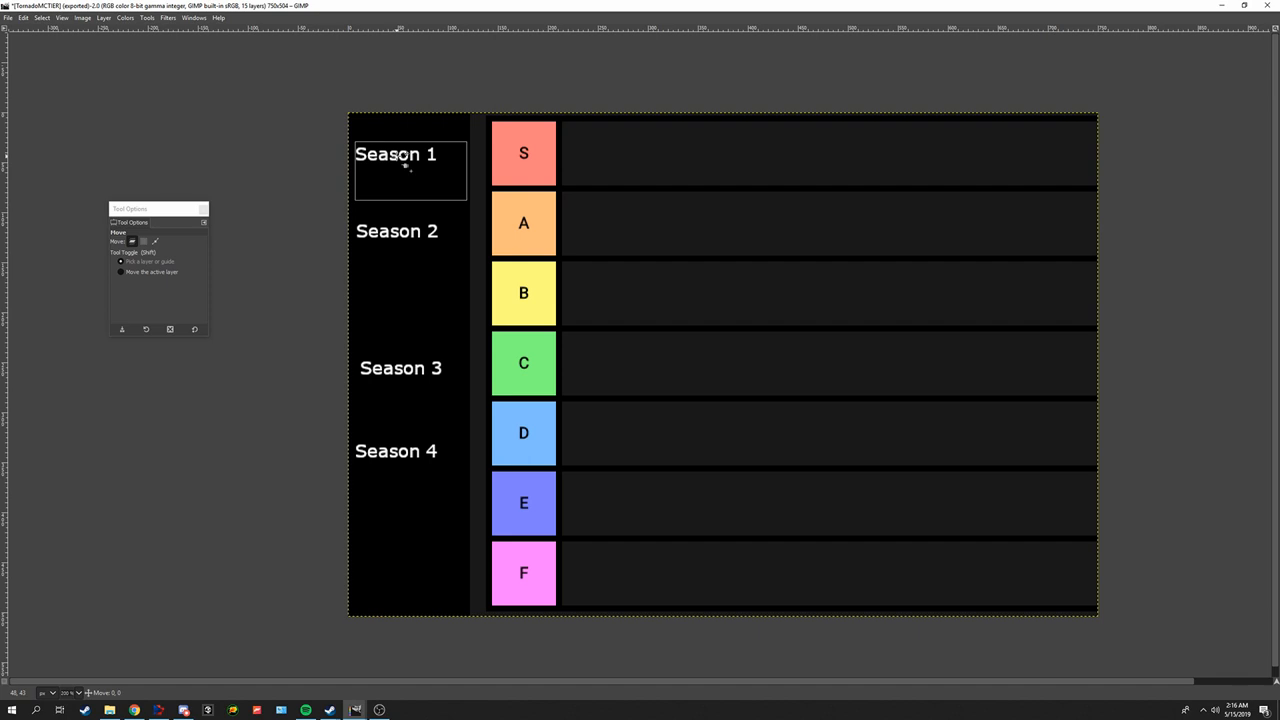
left_click_drag(408, 168, 414, 158)
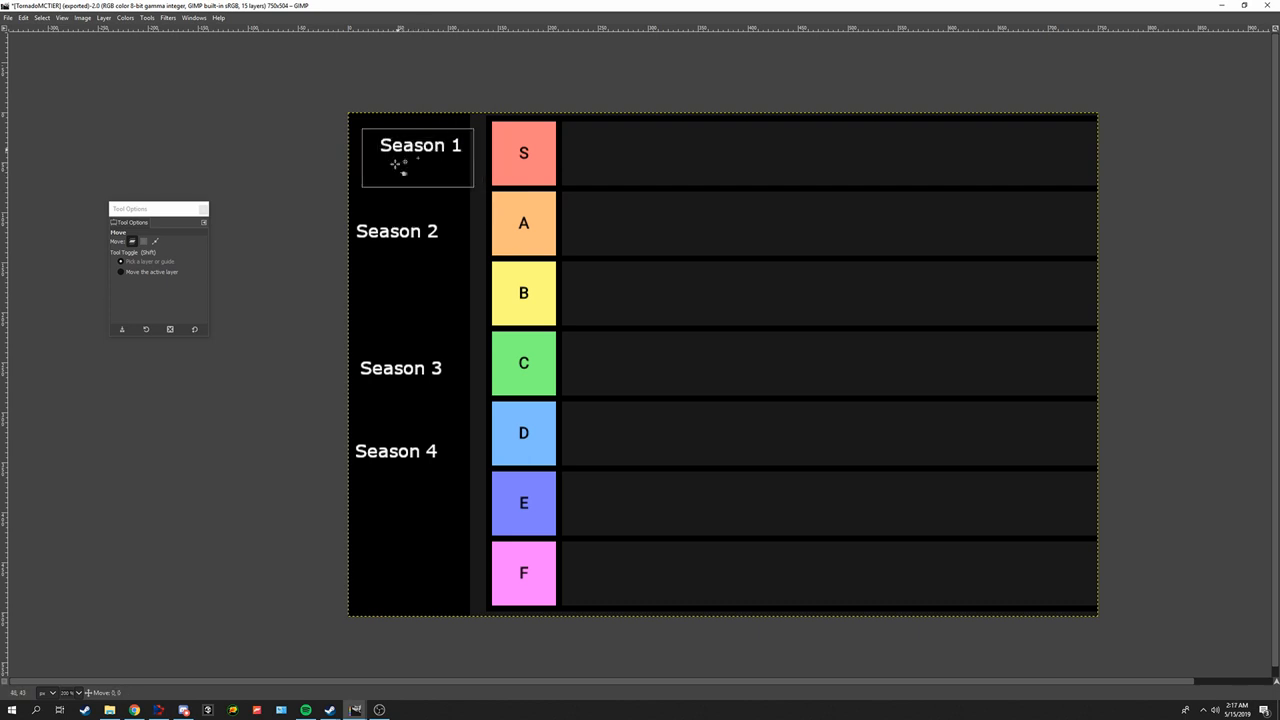
left_click_drag(420, 156, 410, 170)
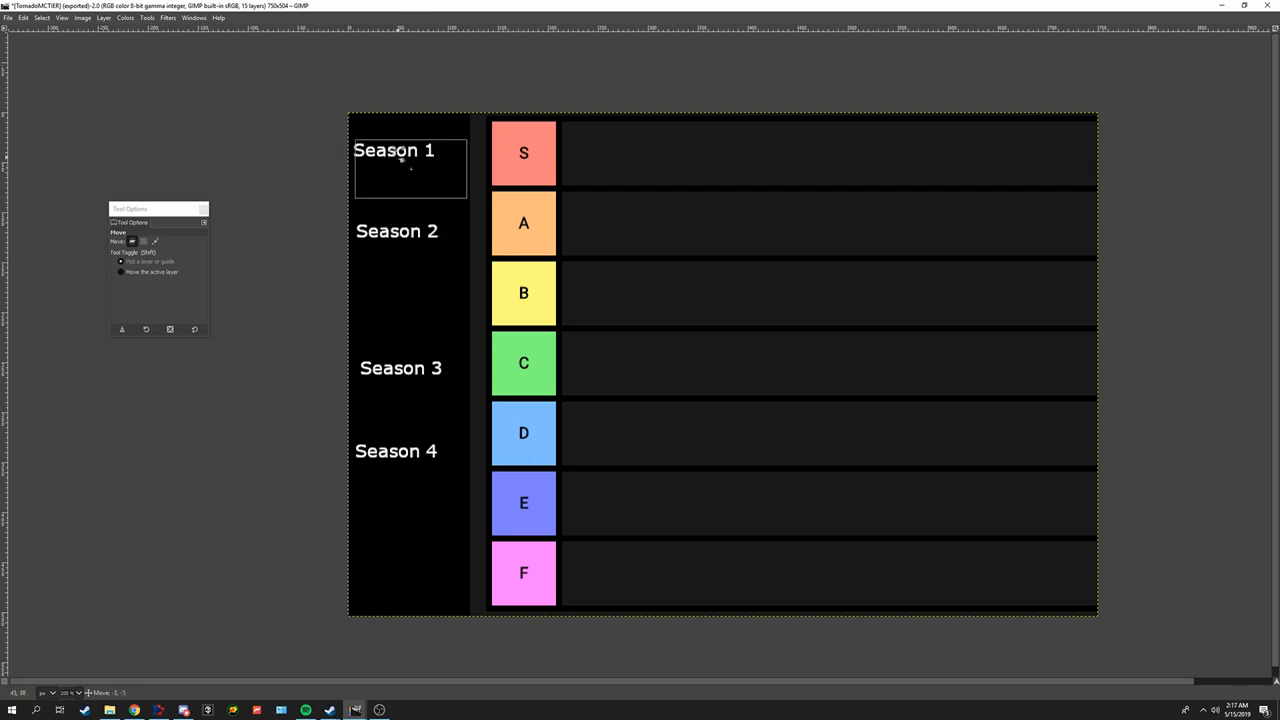
left_click_drag(392, 168, 614, 288)
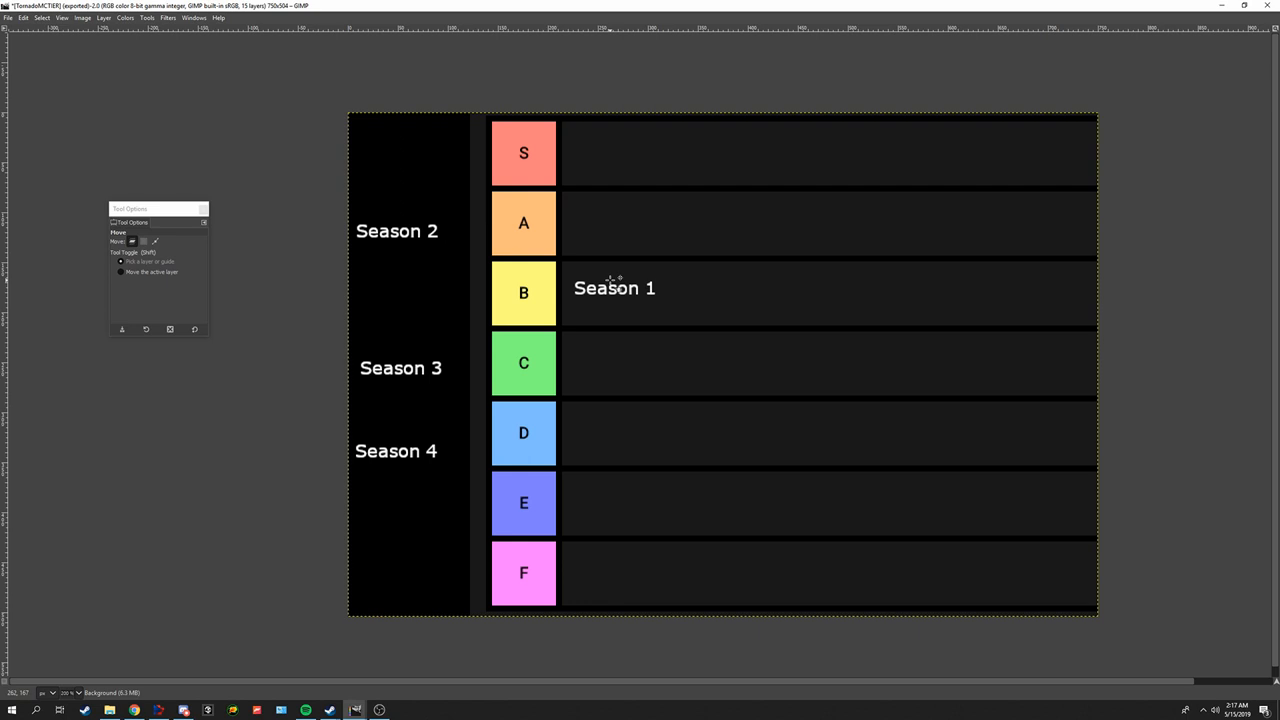
mouse_move(662, 272)
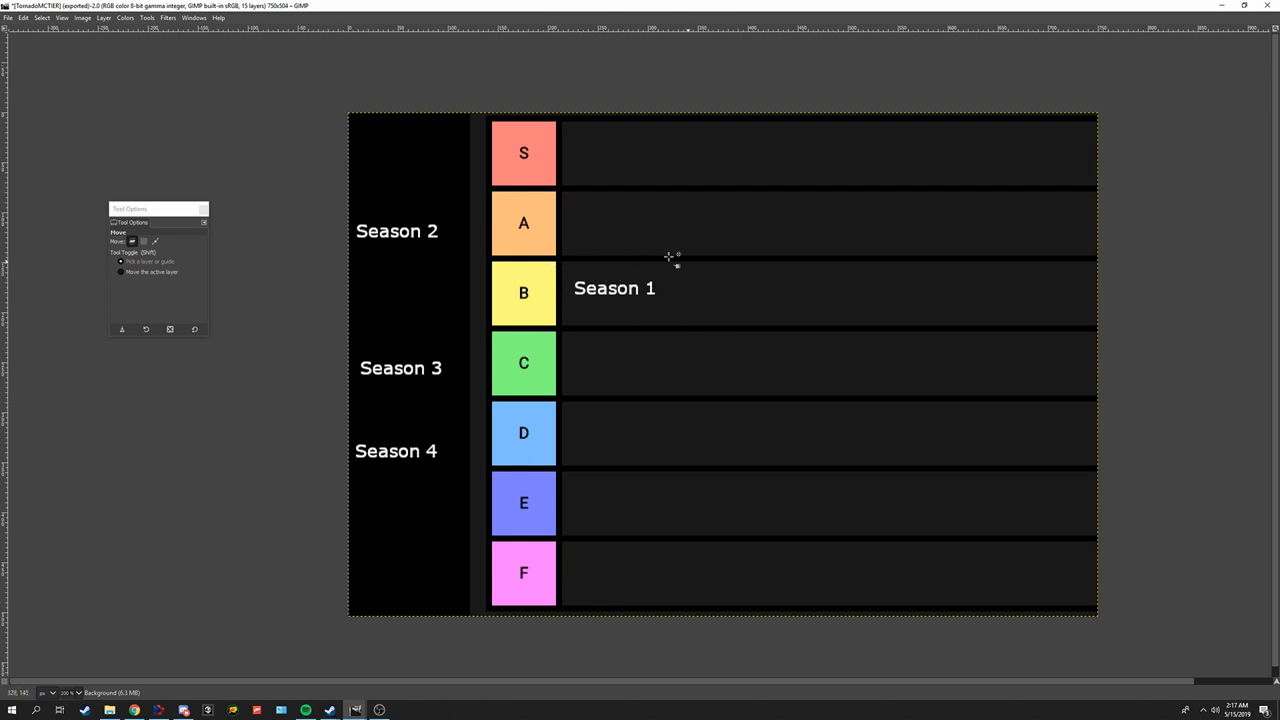
mouse_move(684, 276)
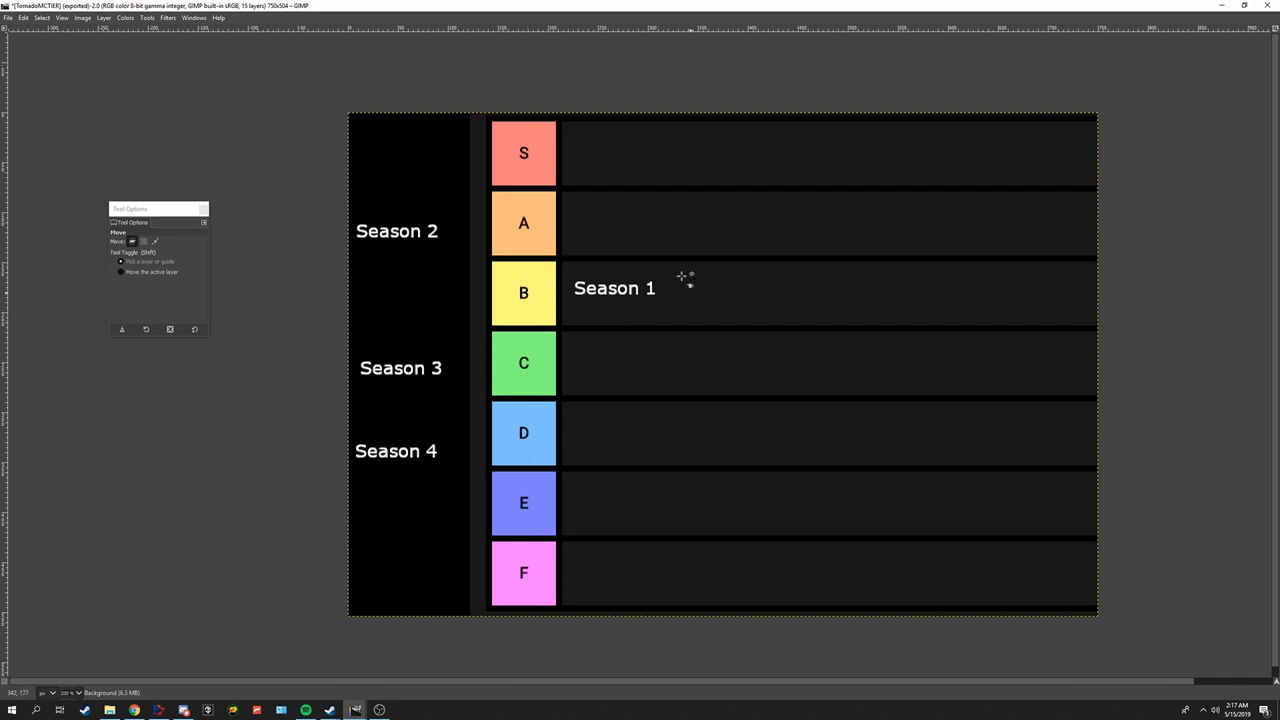
mouse_move(636, 292)
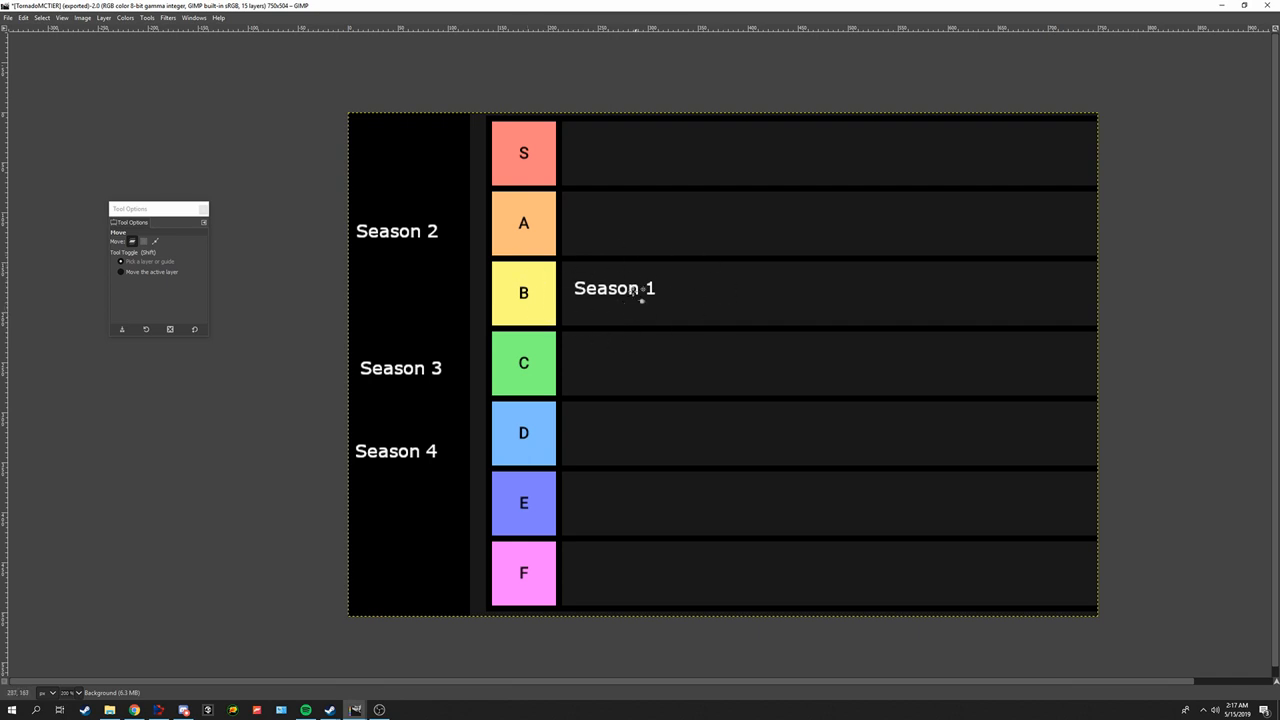
mouse_move(580, 312)
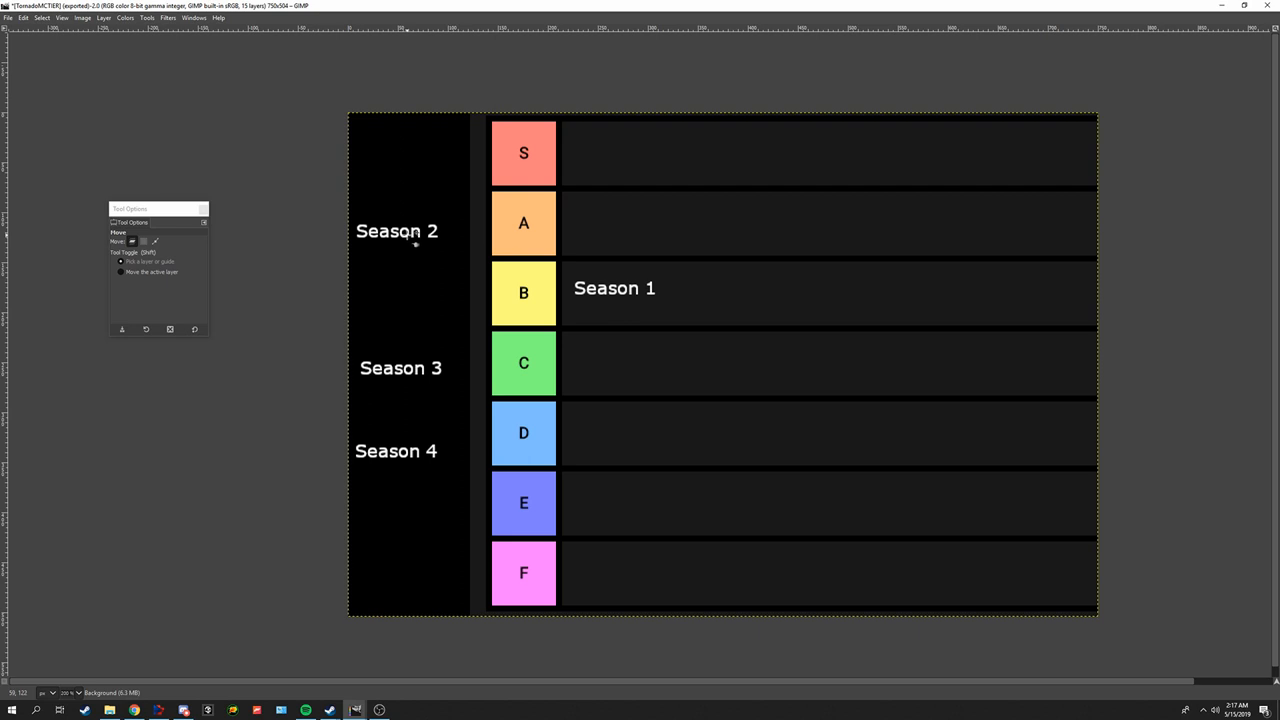
mouse_move(418, 238)
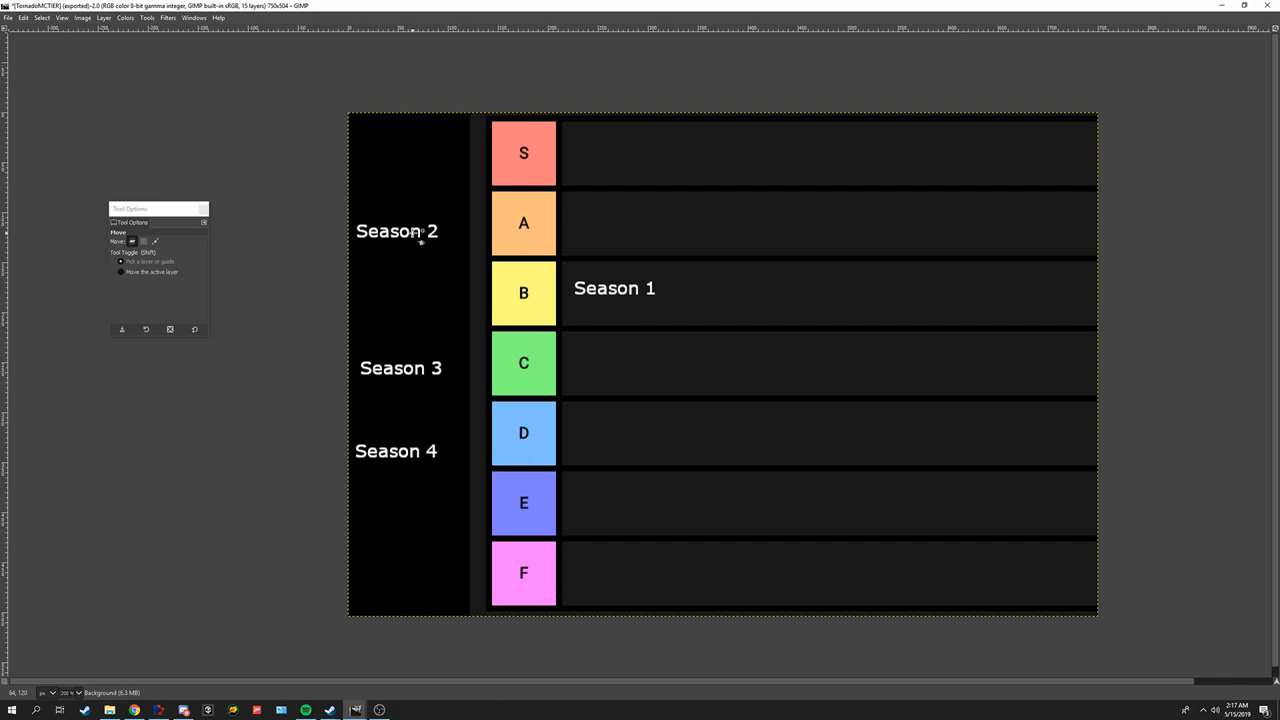
mouse_move(418, 236)
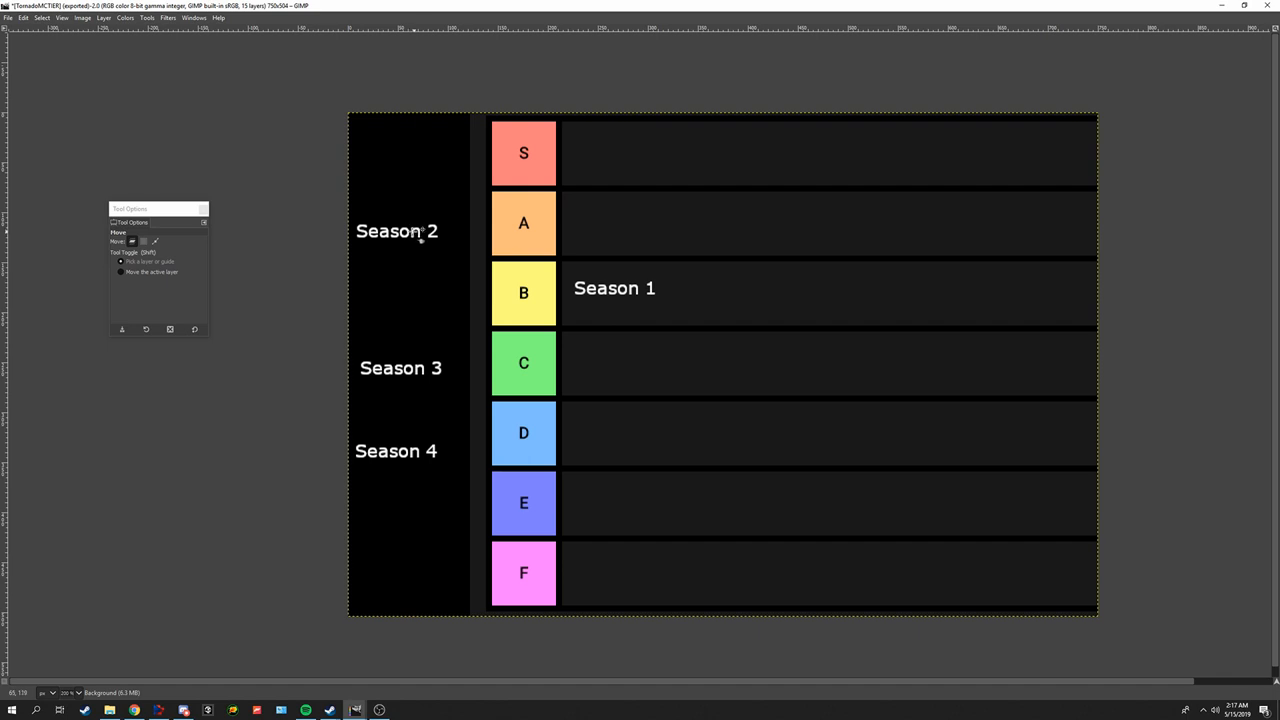
Step: Drag the Season 2 text layer from the left column into the F tier row
left_click_drag(396, 232, 440, 256)
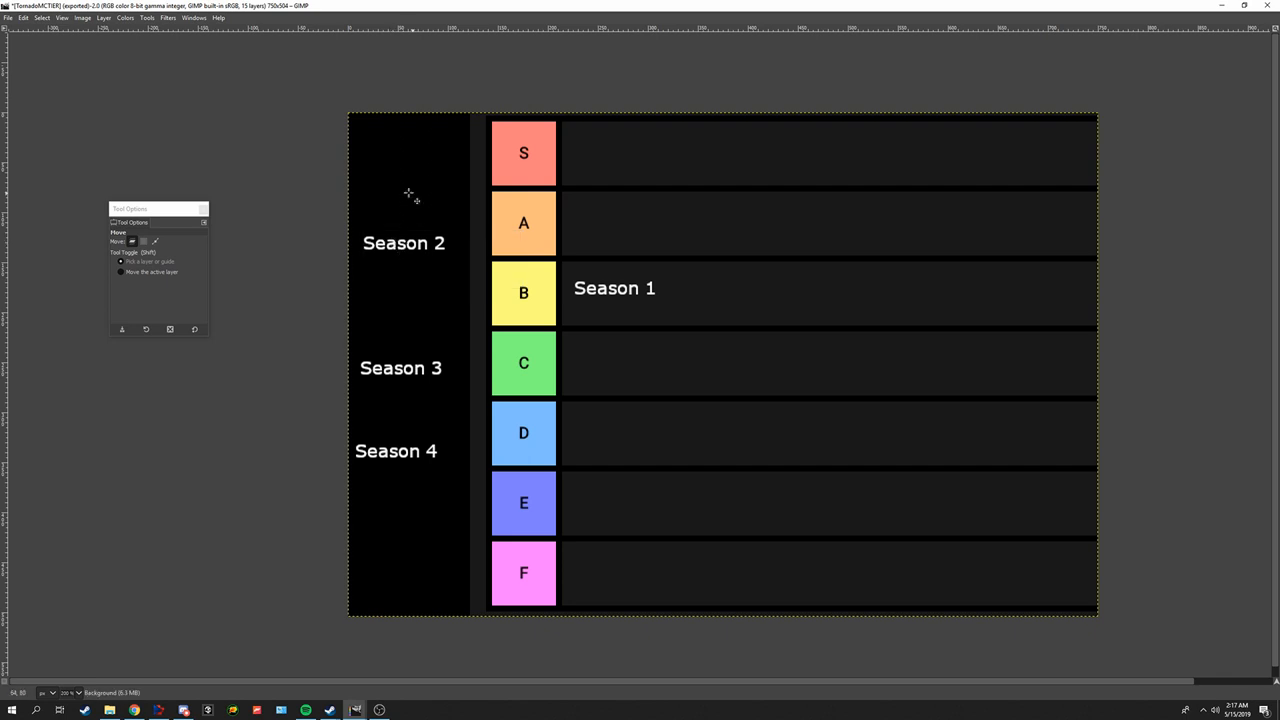
mouse_move(404, 252)
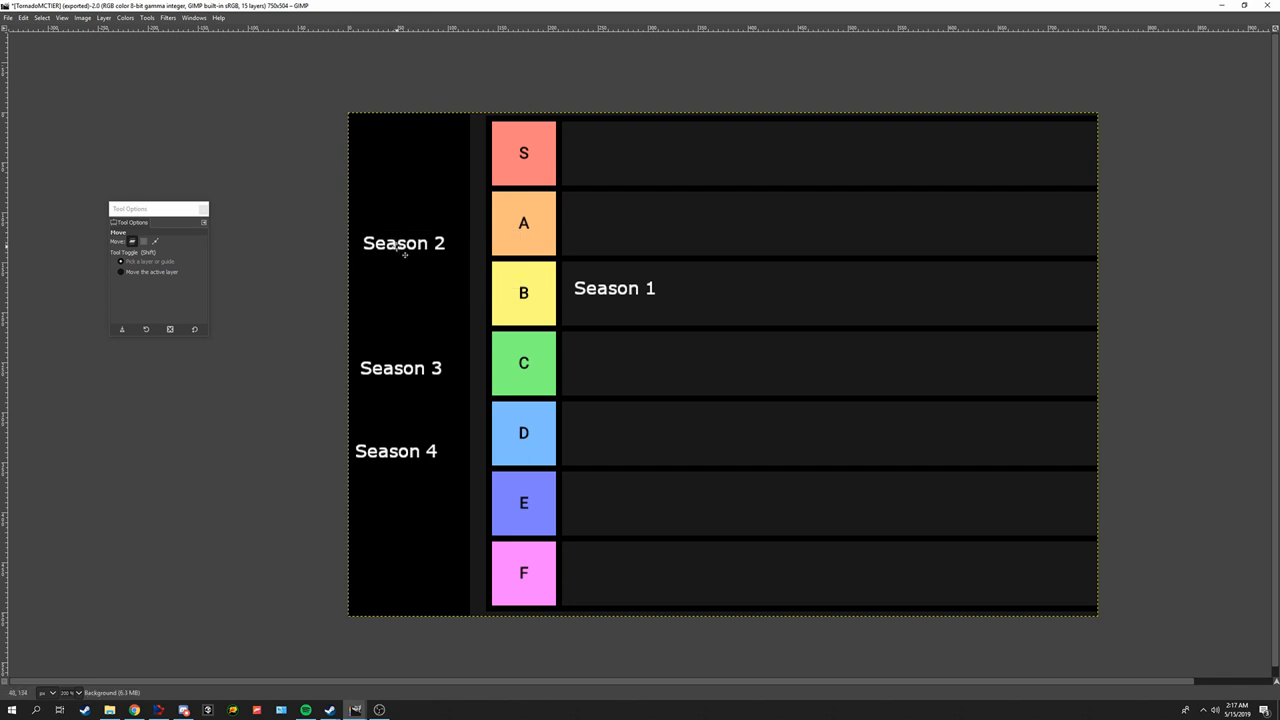
mouse_move(148, 664)
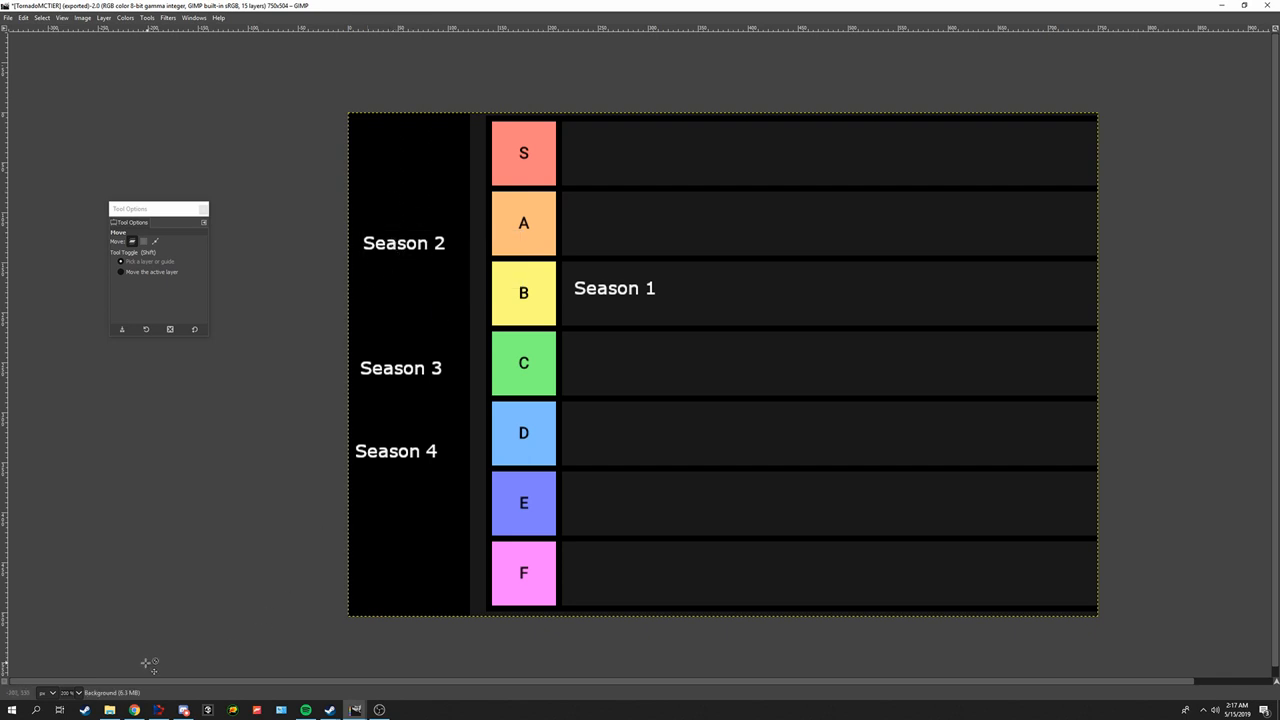
mouse_move(404, 252)
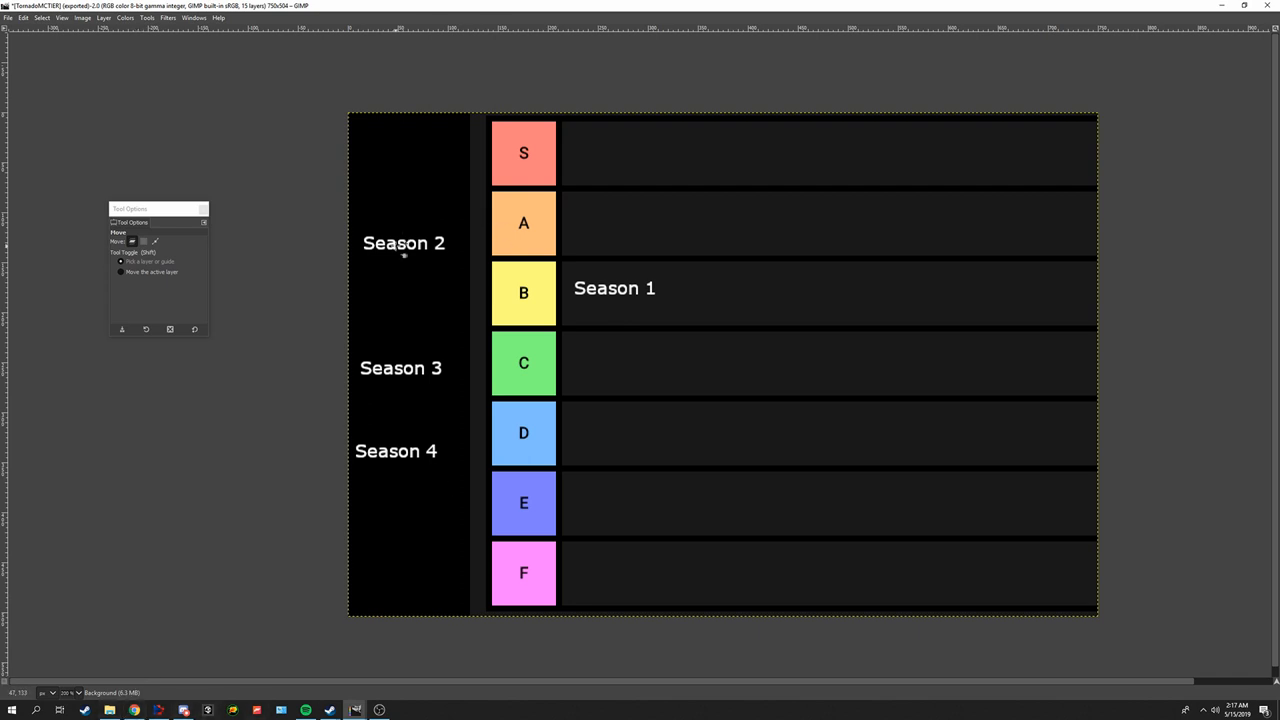
left_click_drag(404, 244, 604, 580)
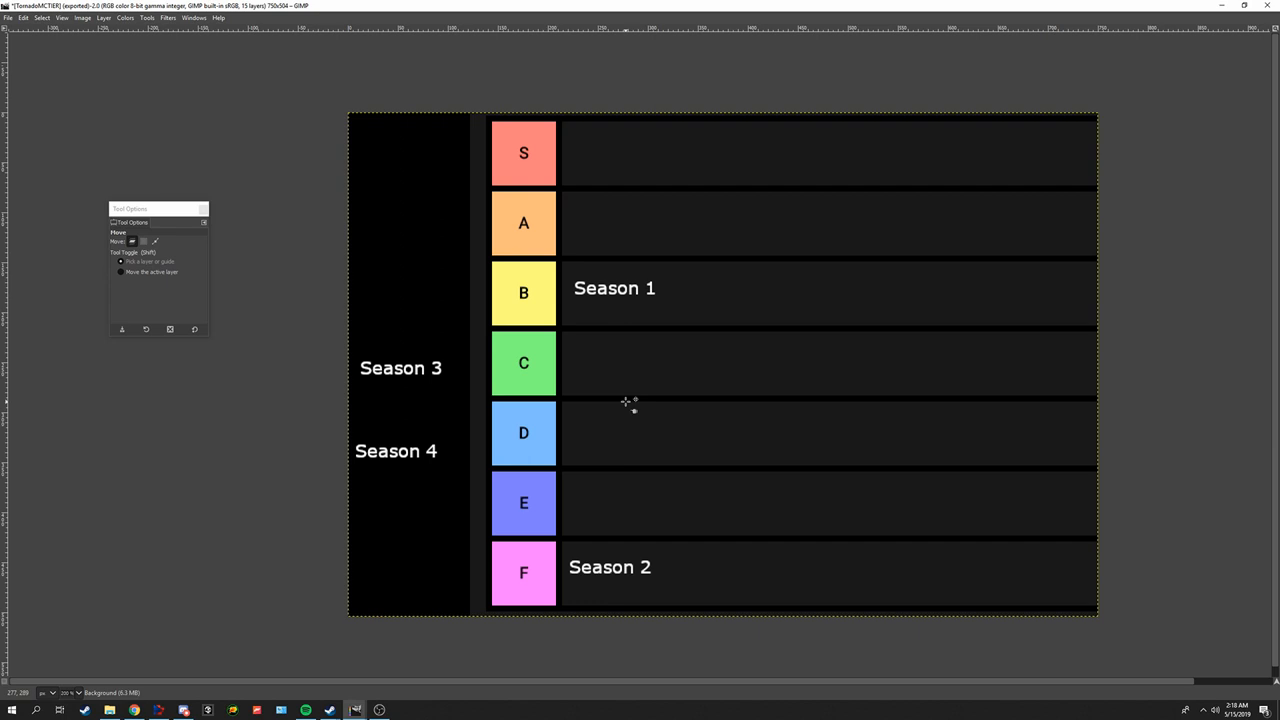
mouse_move(450, 376)
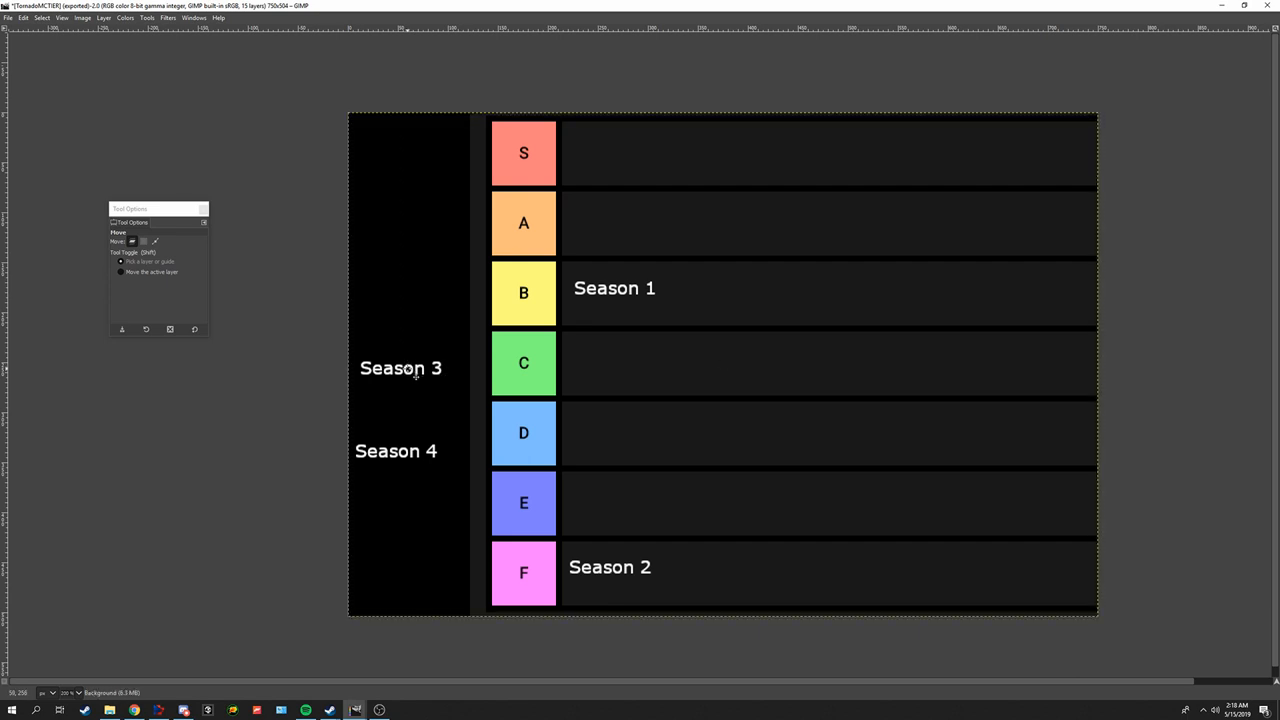
Step: Drag the Season 3 text layer into the C tier row beside the green C box
left_click(400, 368)
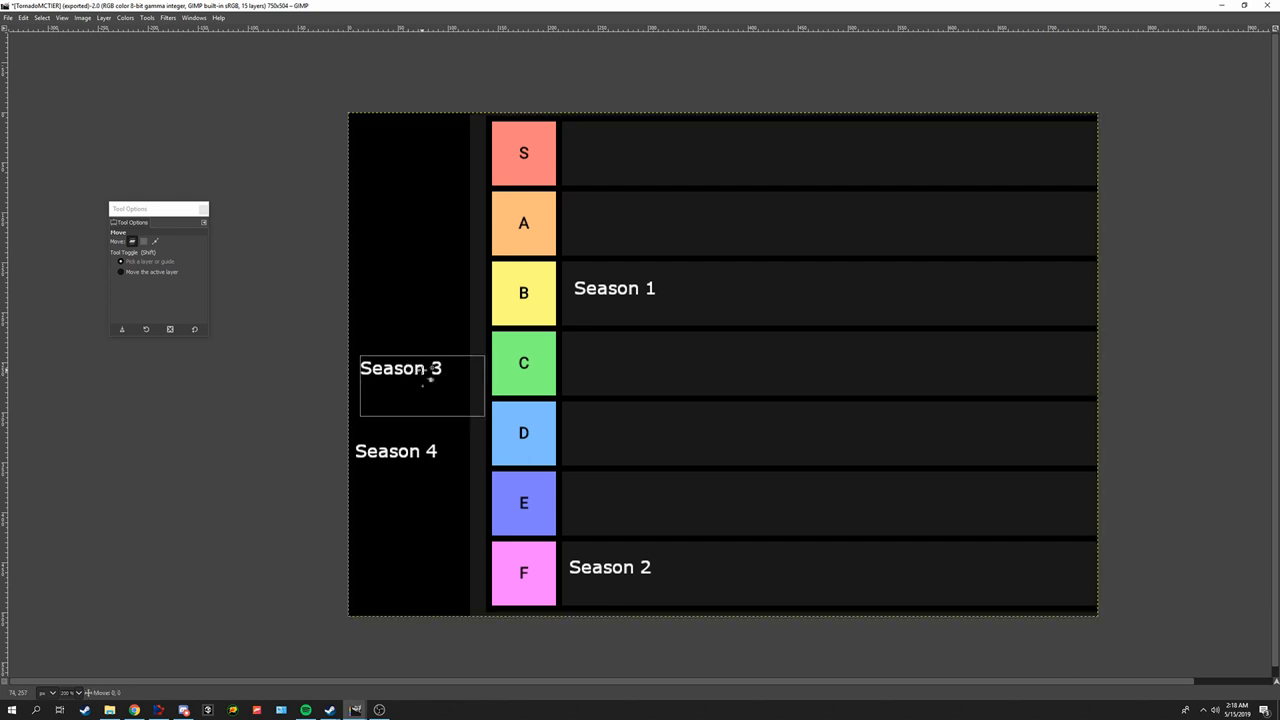
left_click_drag(420, 384, 434, 344)
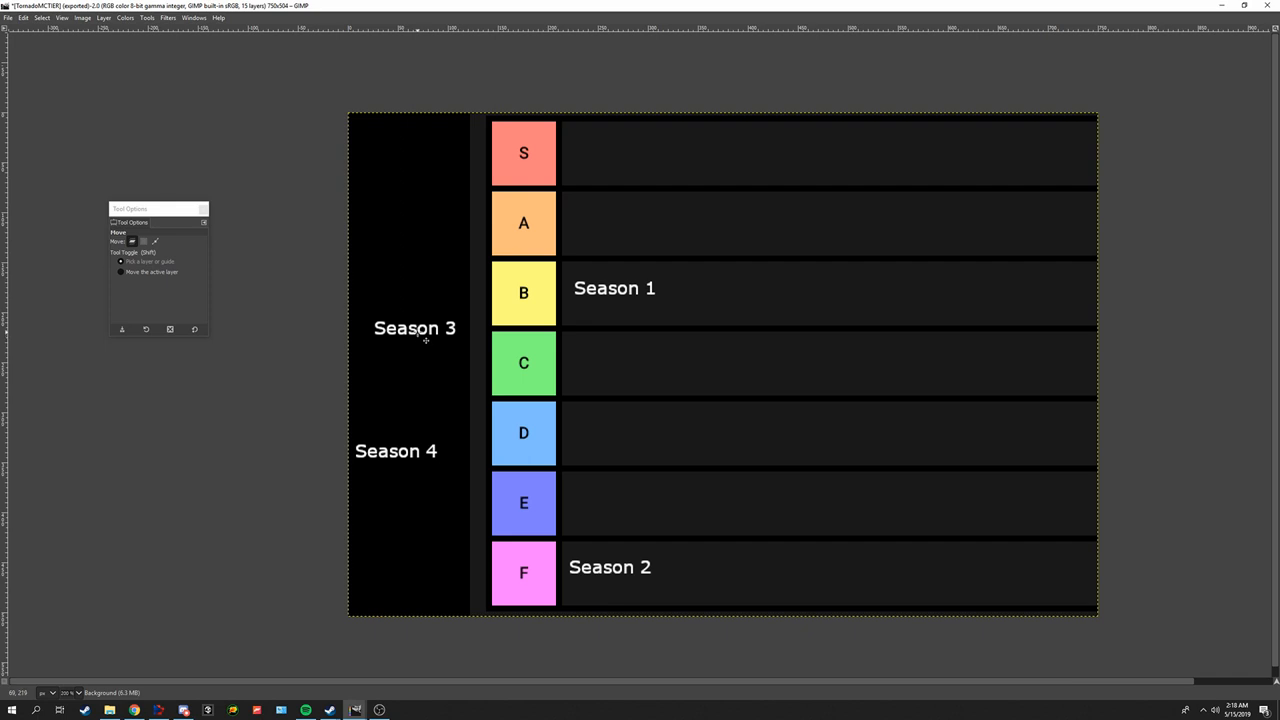
mouse_move(418, 340)
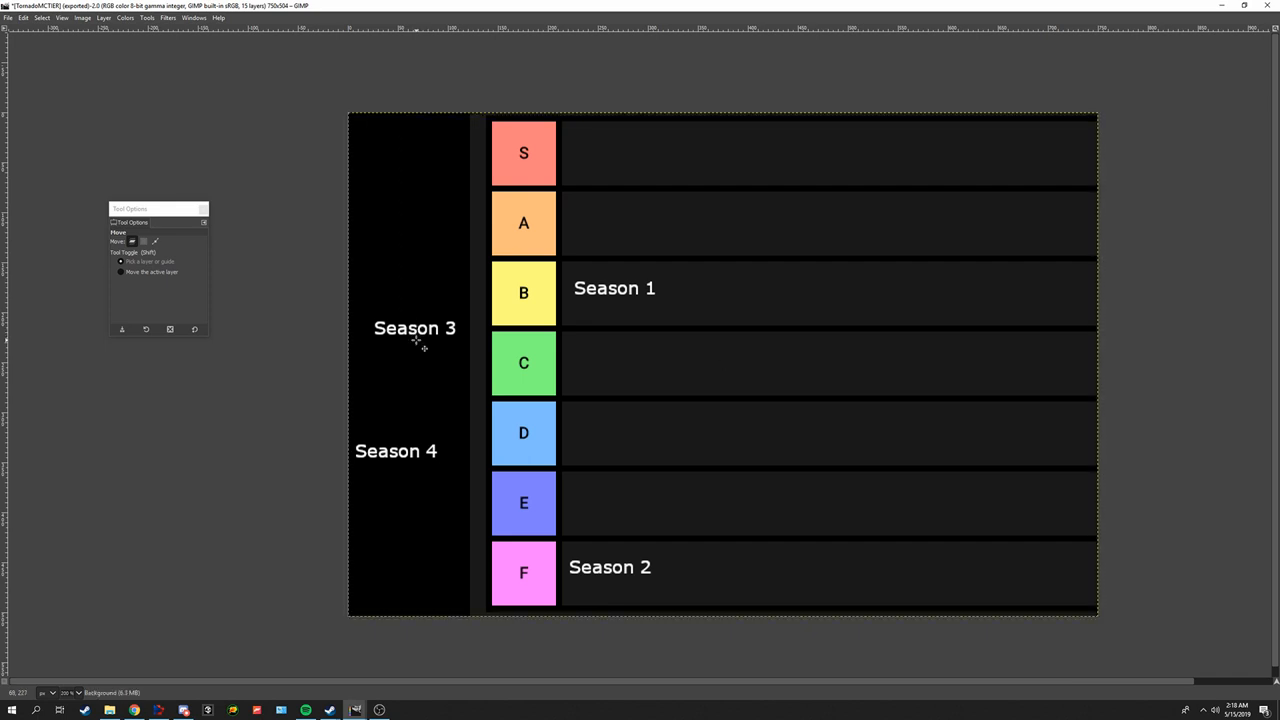
mouse_move(404, 356)
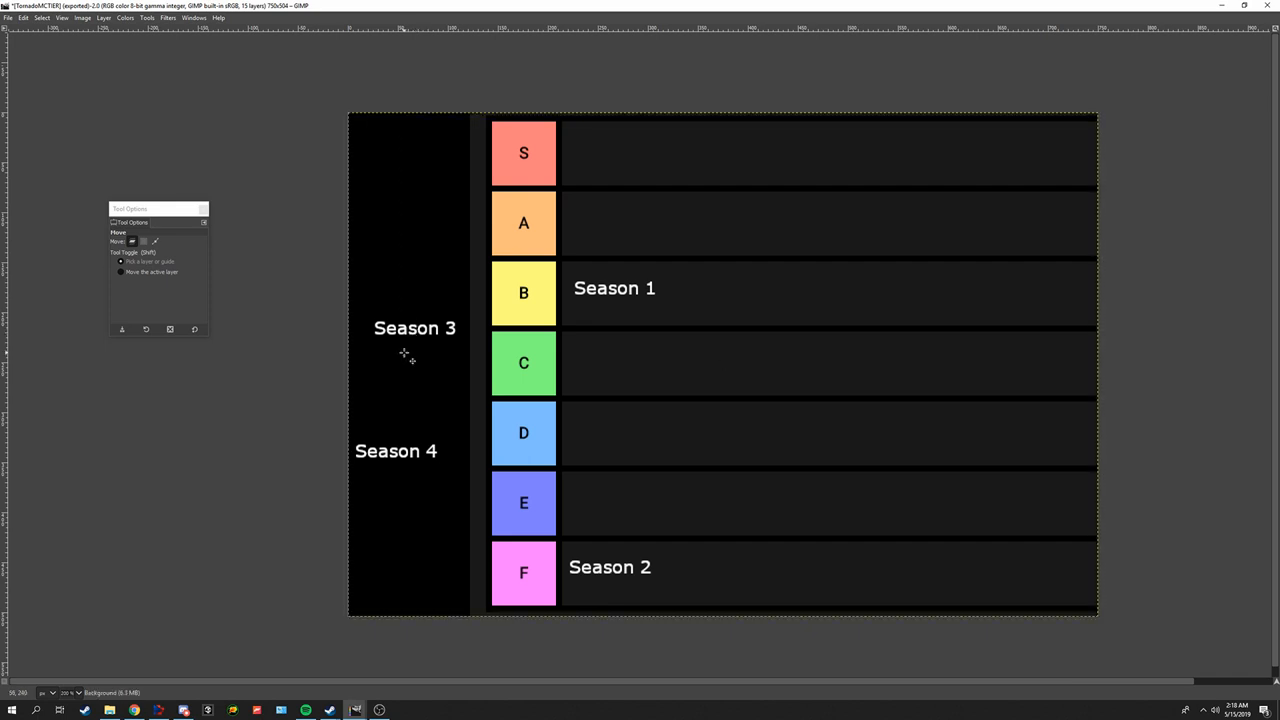
mouse_move(436, 318)
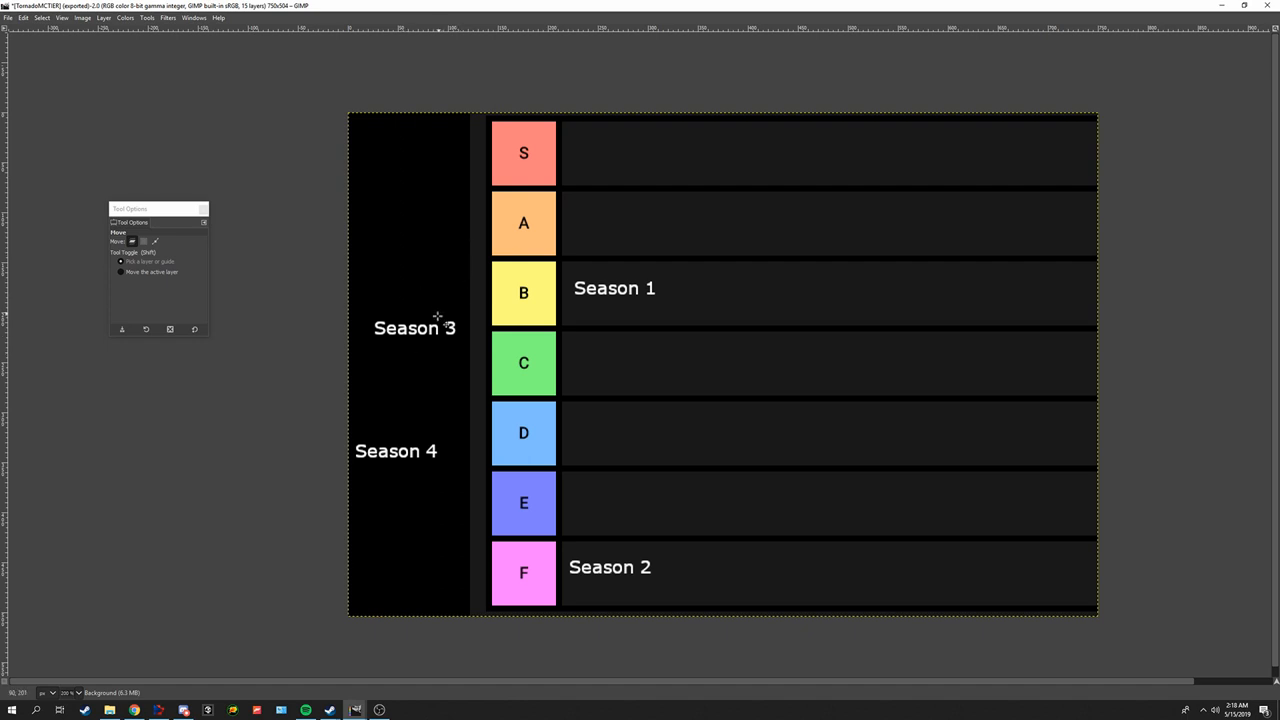
left_click_drag(436, 328, 420, 340)
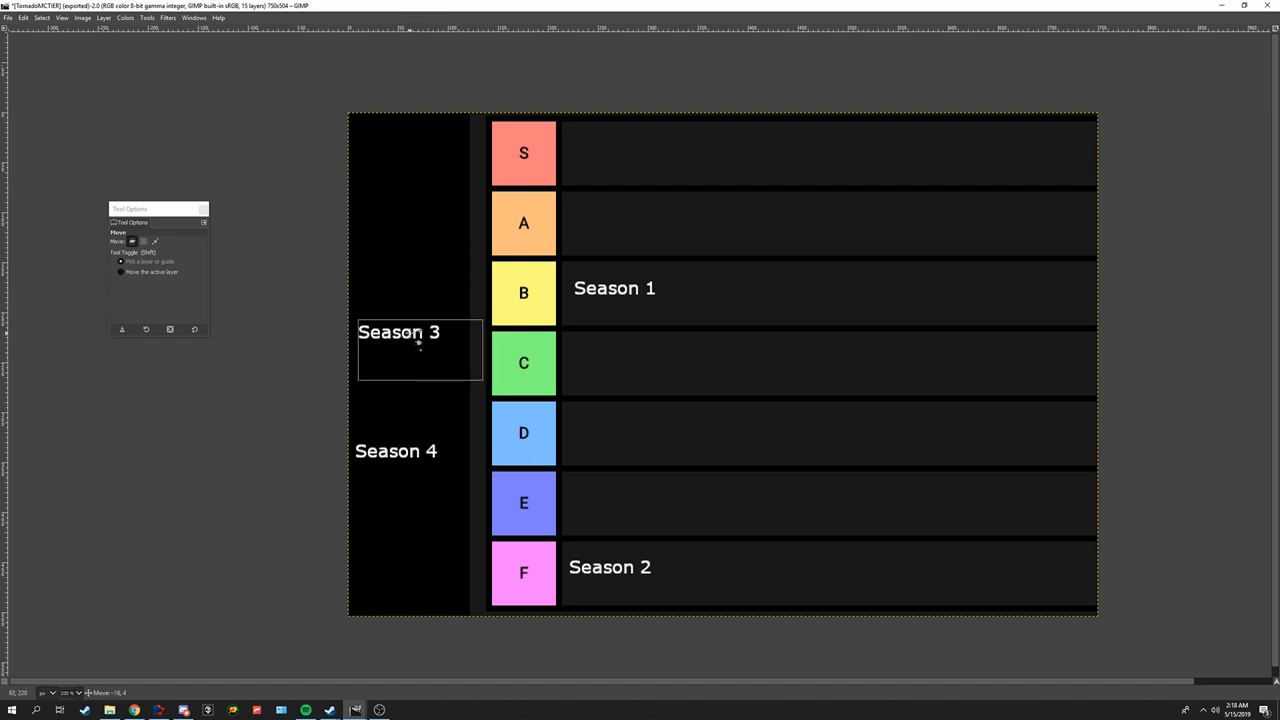
left_click_drag(418, 350, 432, 344)
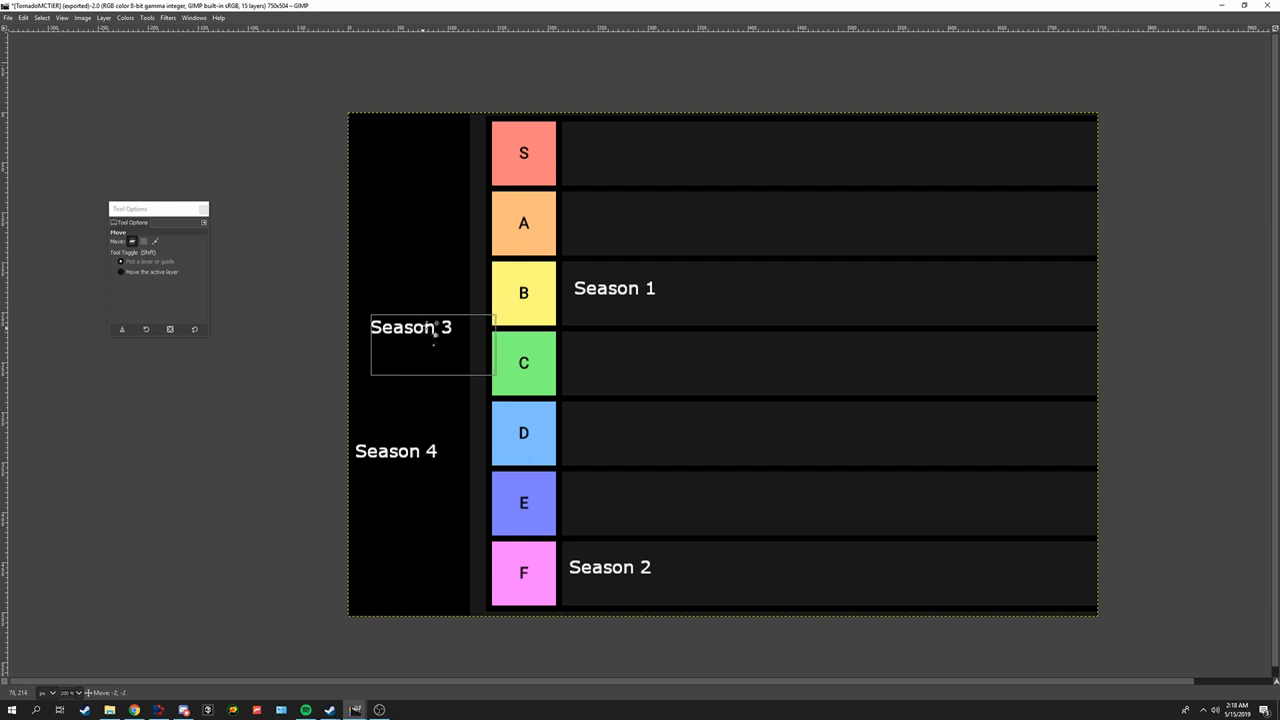
left_click_drag(432, 340, 428, 332)
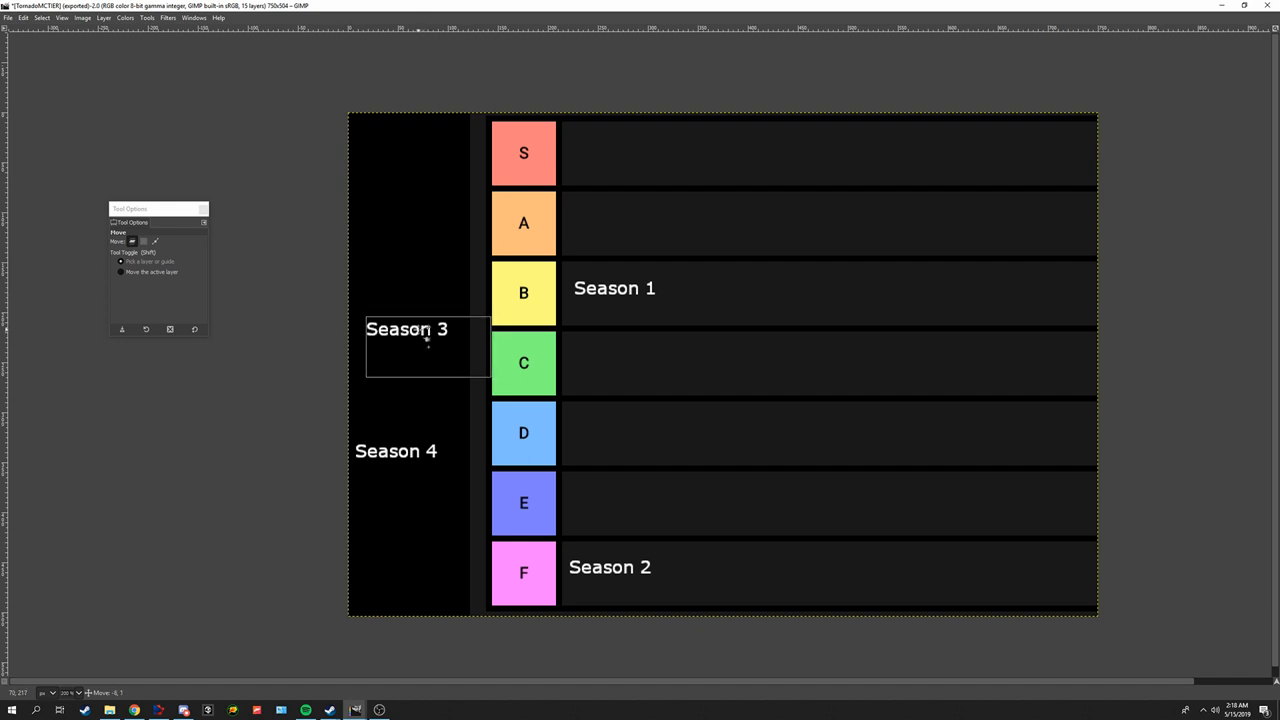
left_click_drag(408, 328, 408, 334)
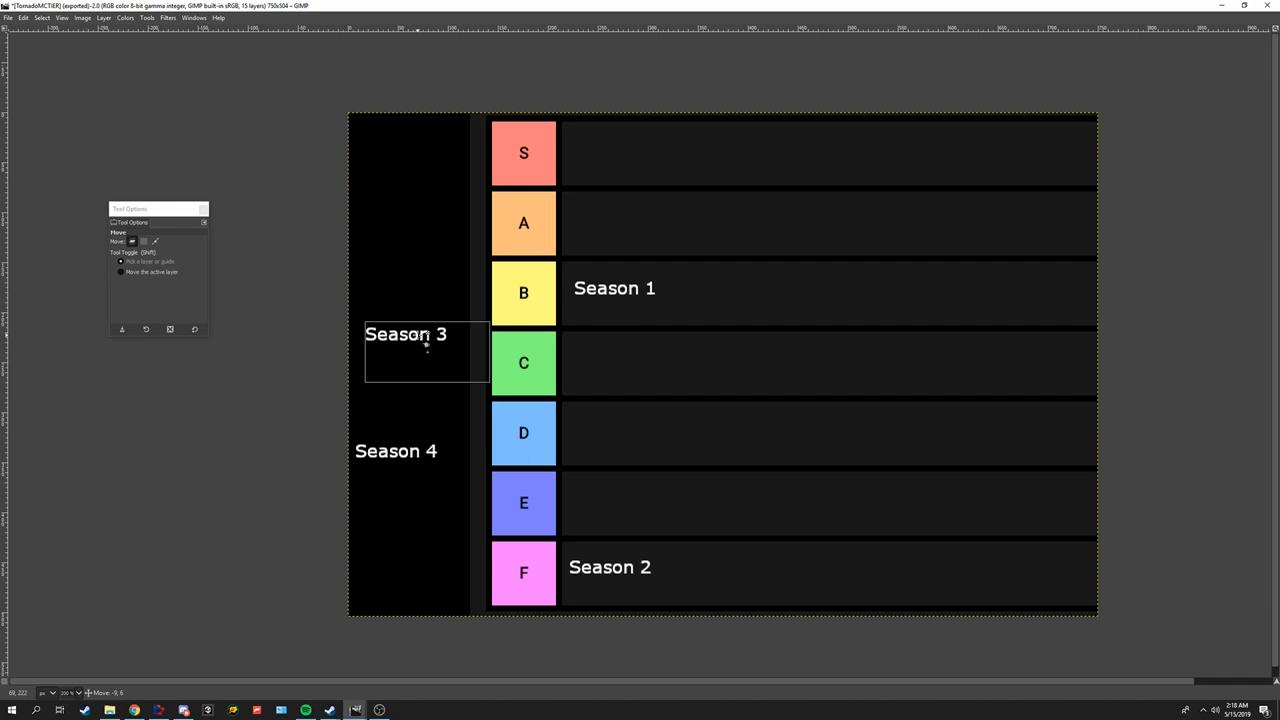
left_click_drag(424, 350, 600, 390)
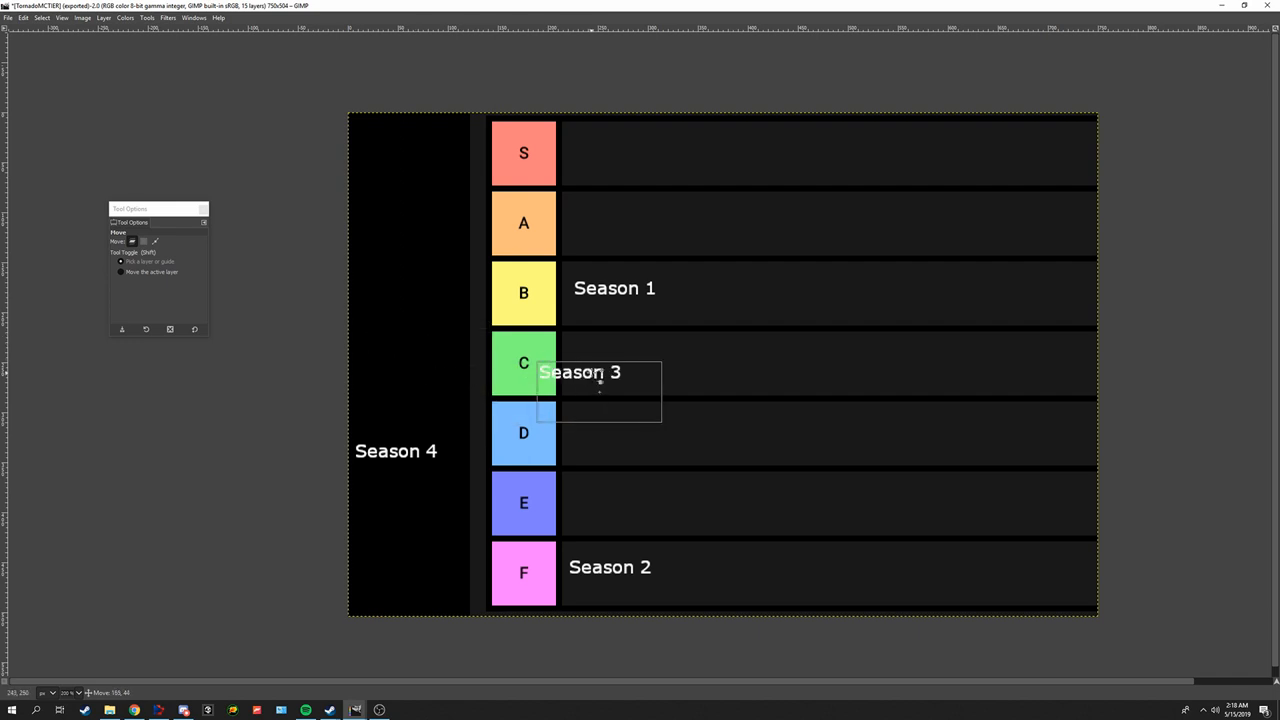
left_click_drag(600, 390, 430, 330)
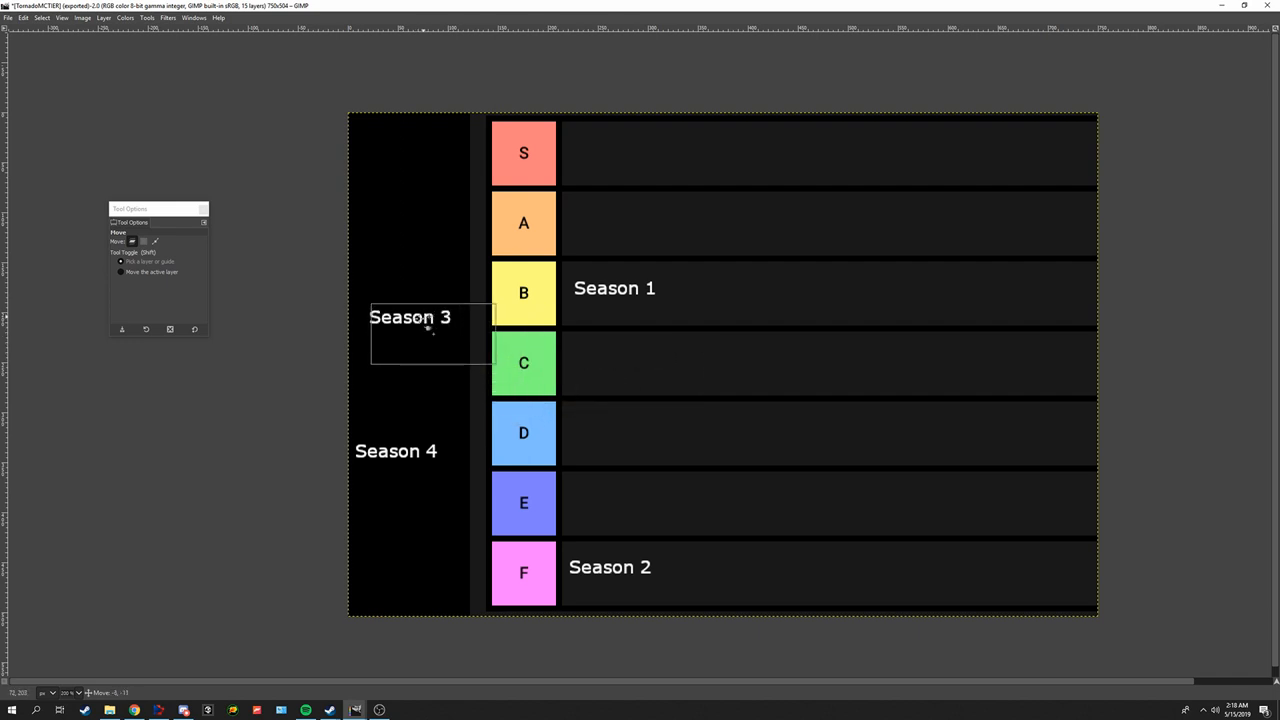
left_click_drag(430, 330, 634, 374)
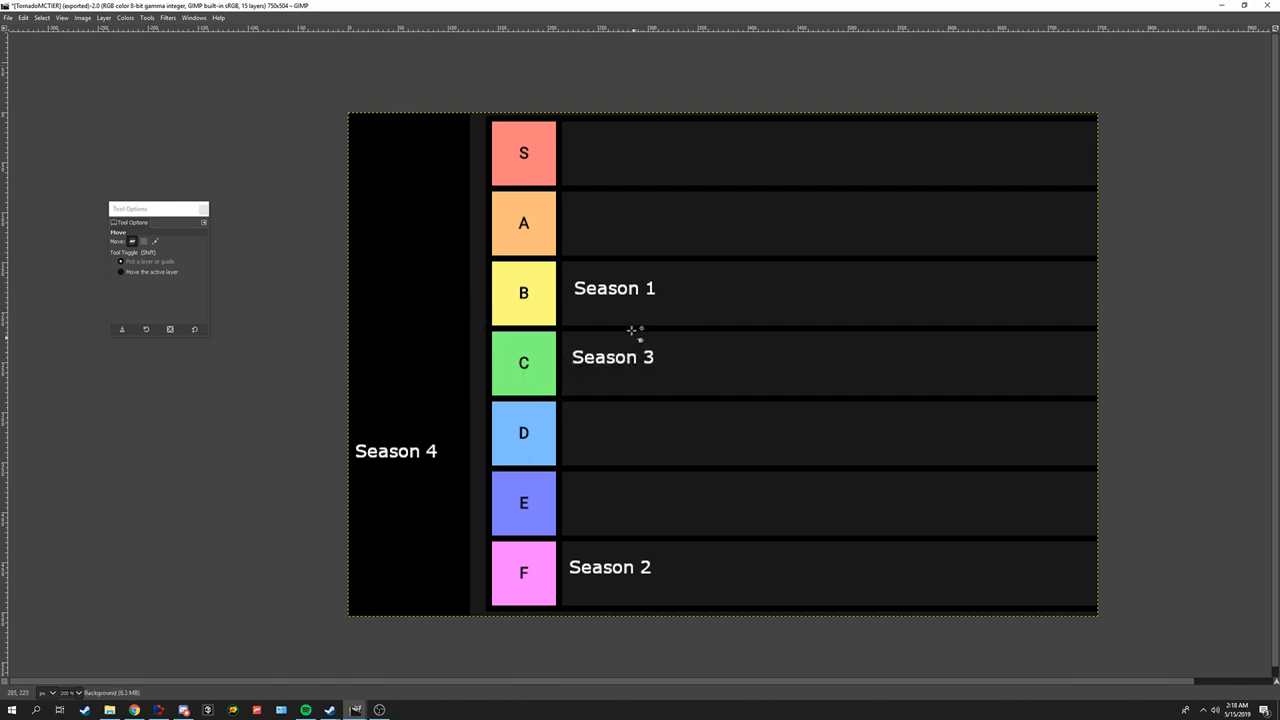
mouse_move(600, 600)
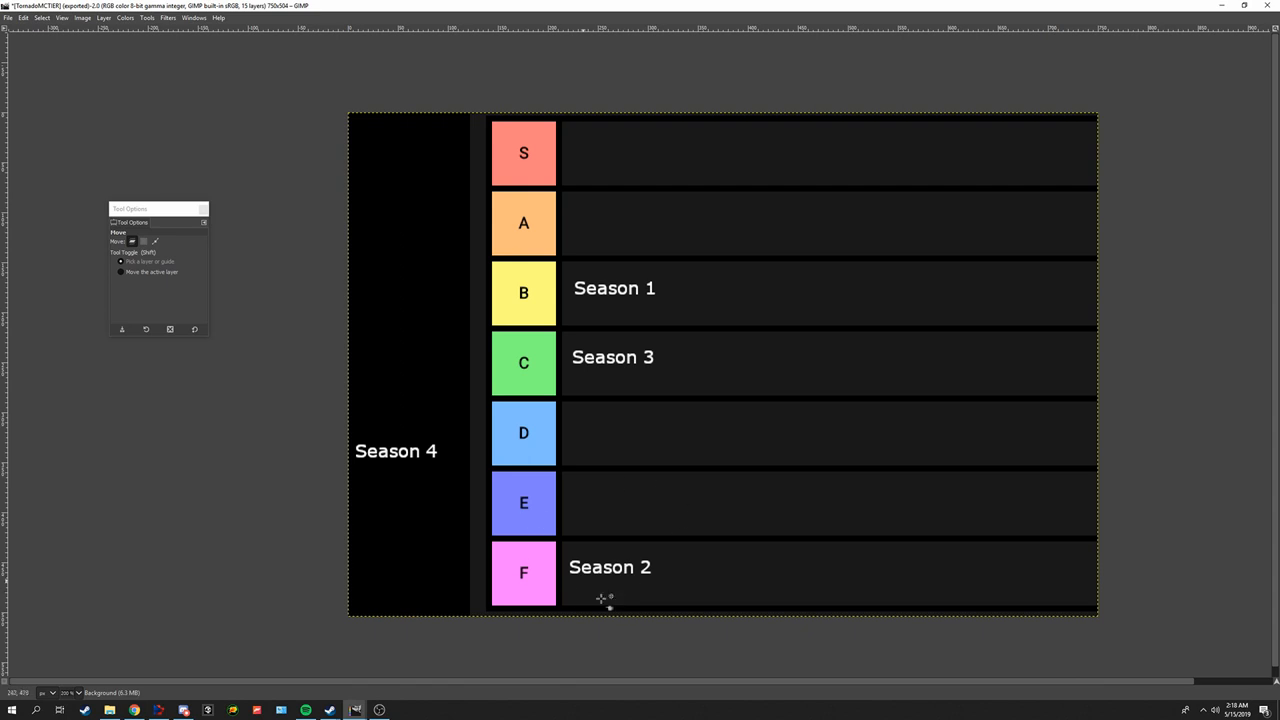
mouse_move(632, 370)
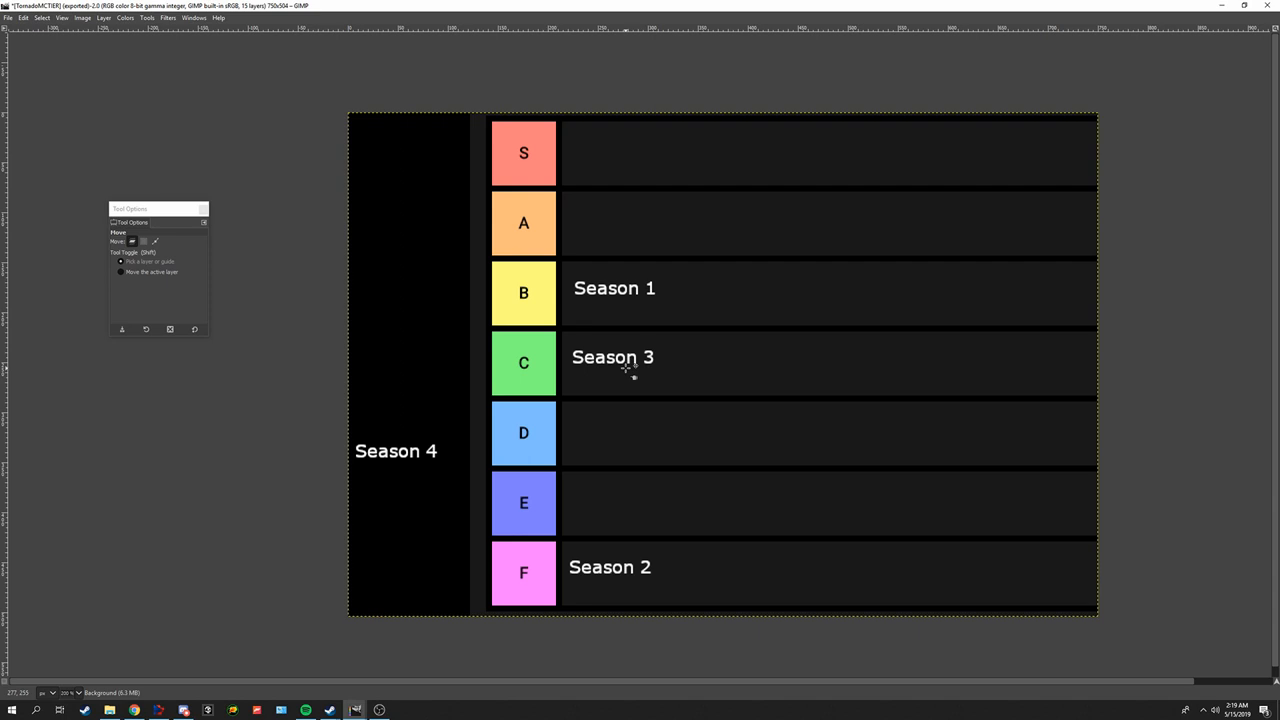
mouse_move(396, 450)
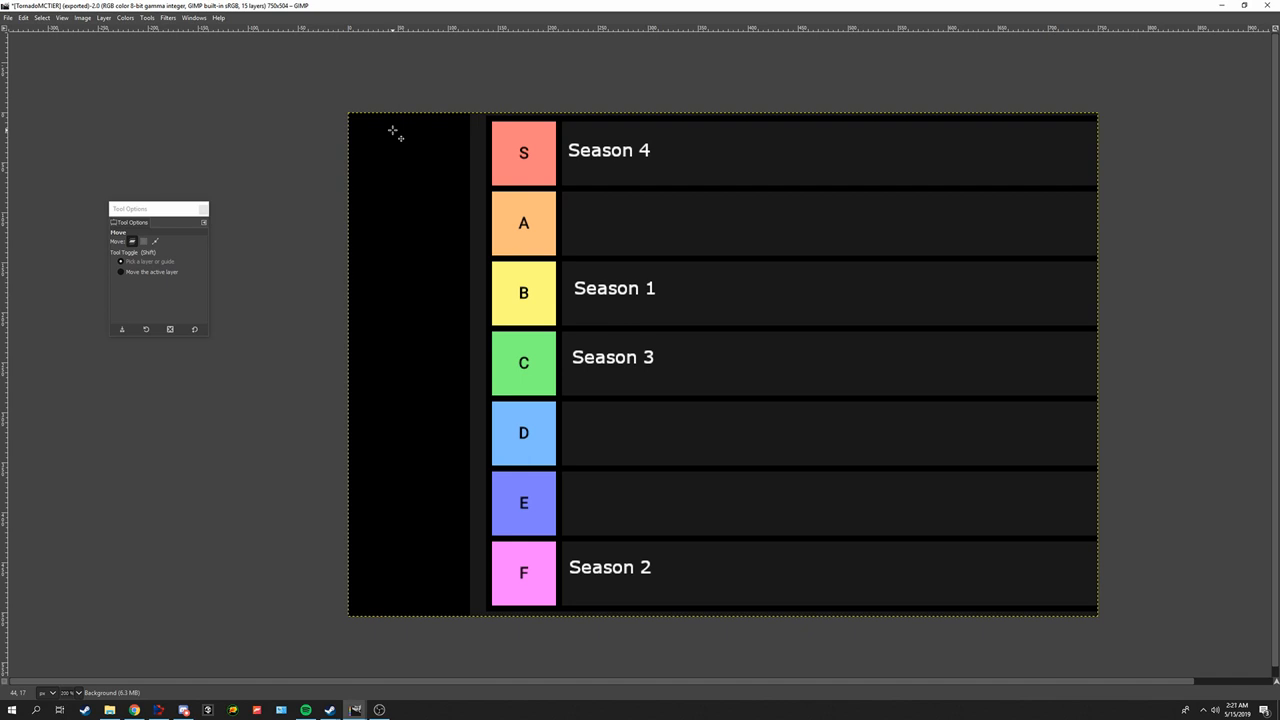
mouse_move(590, 156)
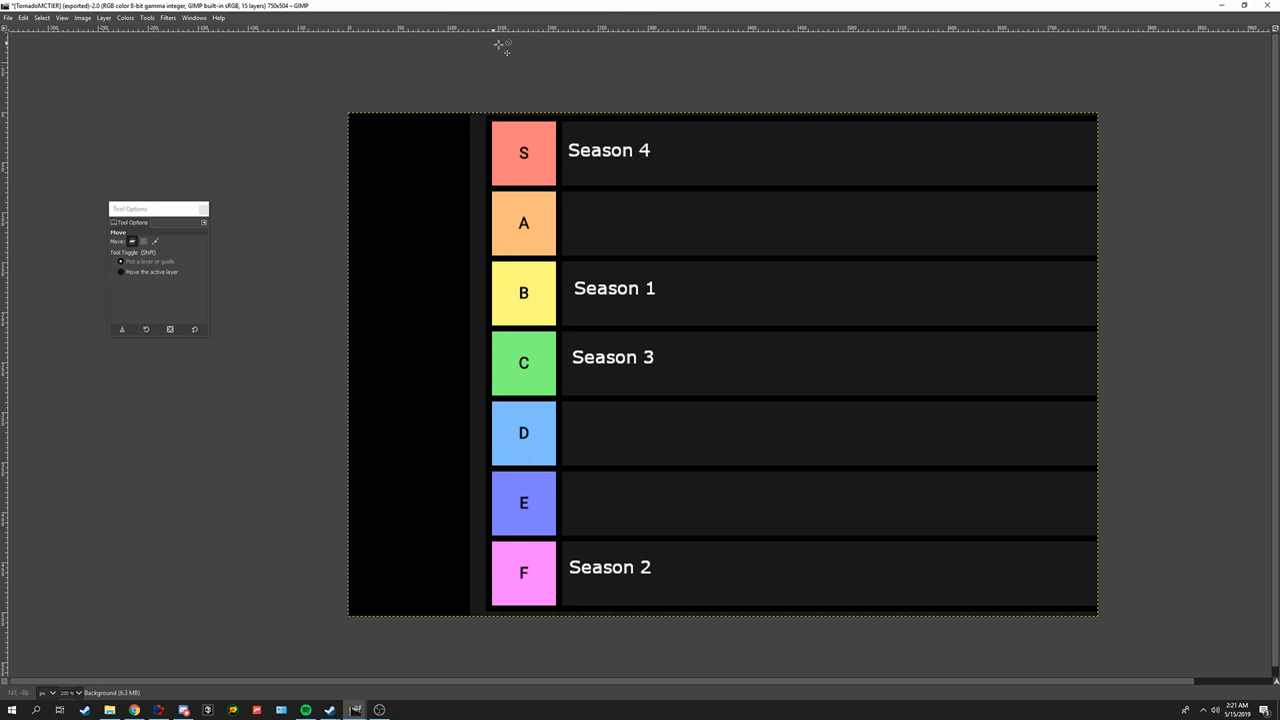
mouse_move(540, 118)
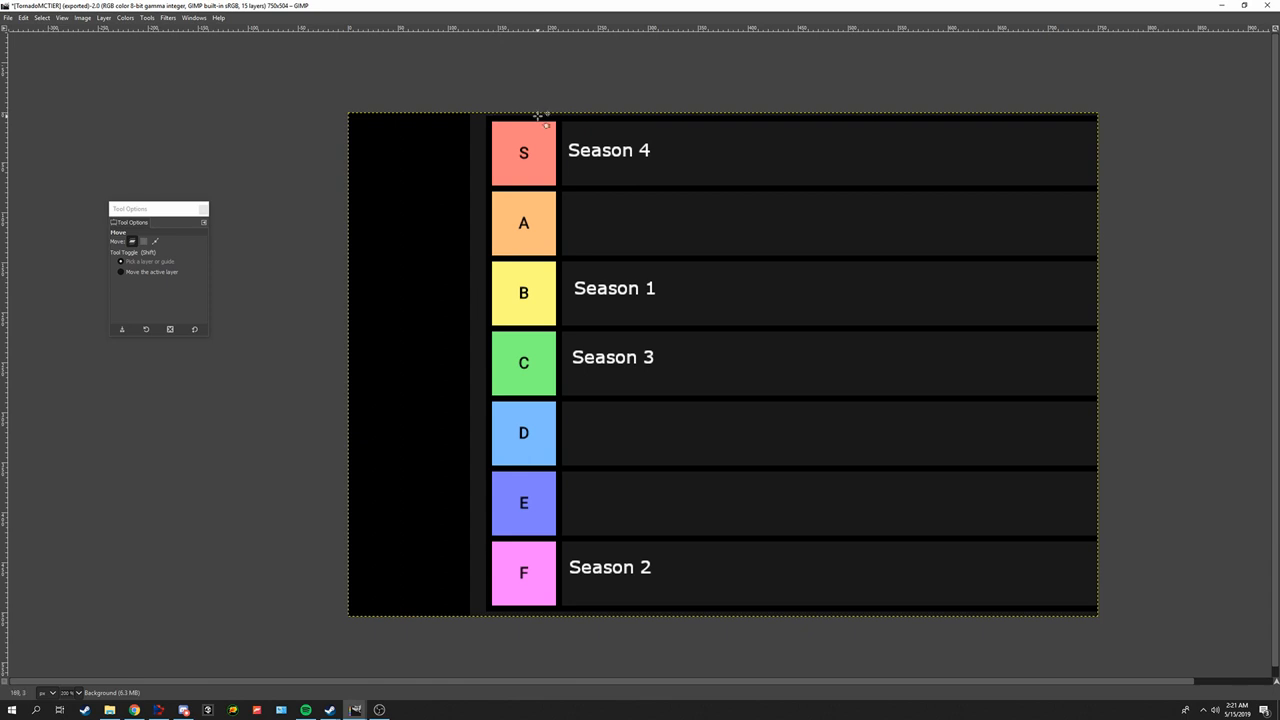
mouse_move(808, 420)
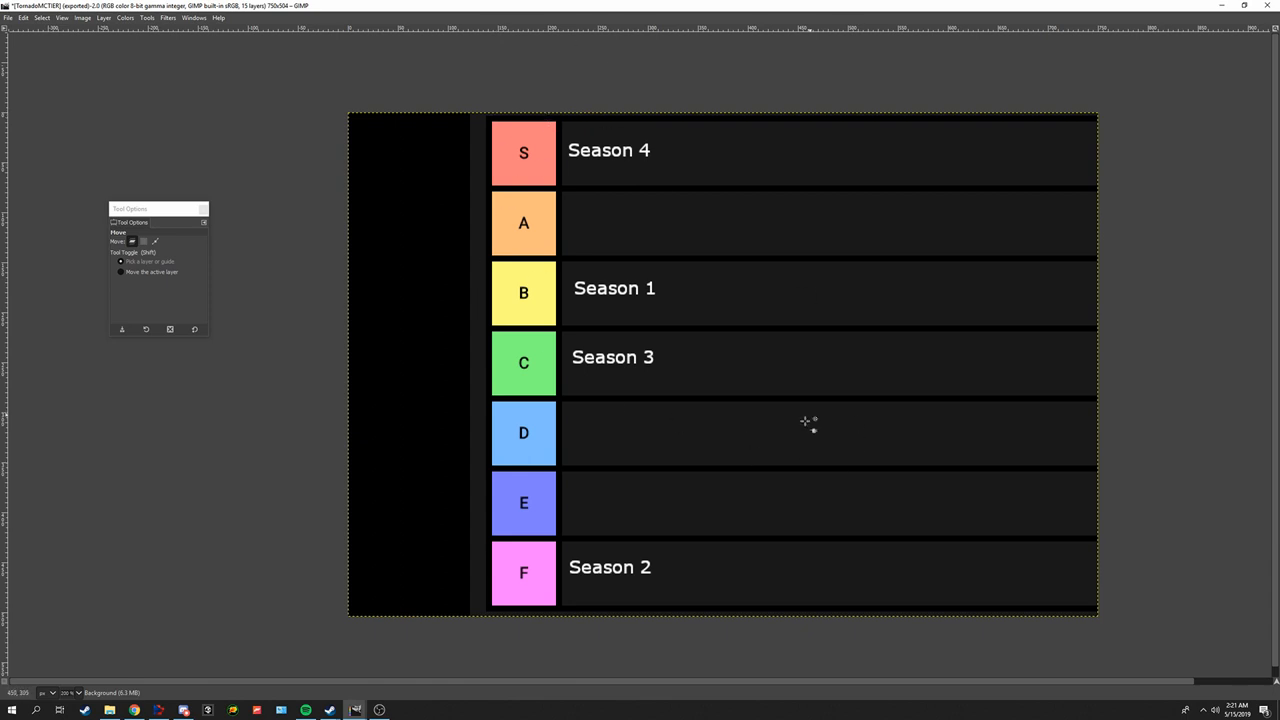
mouse_move(444, 196)
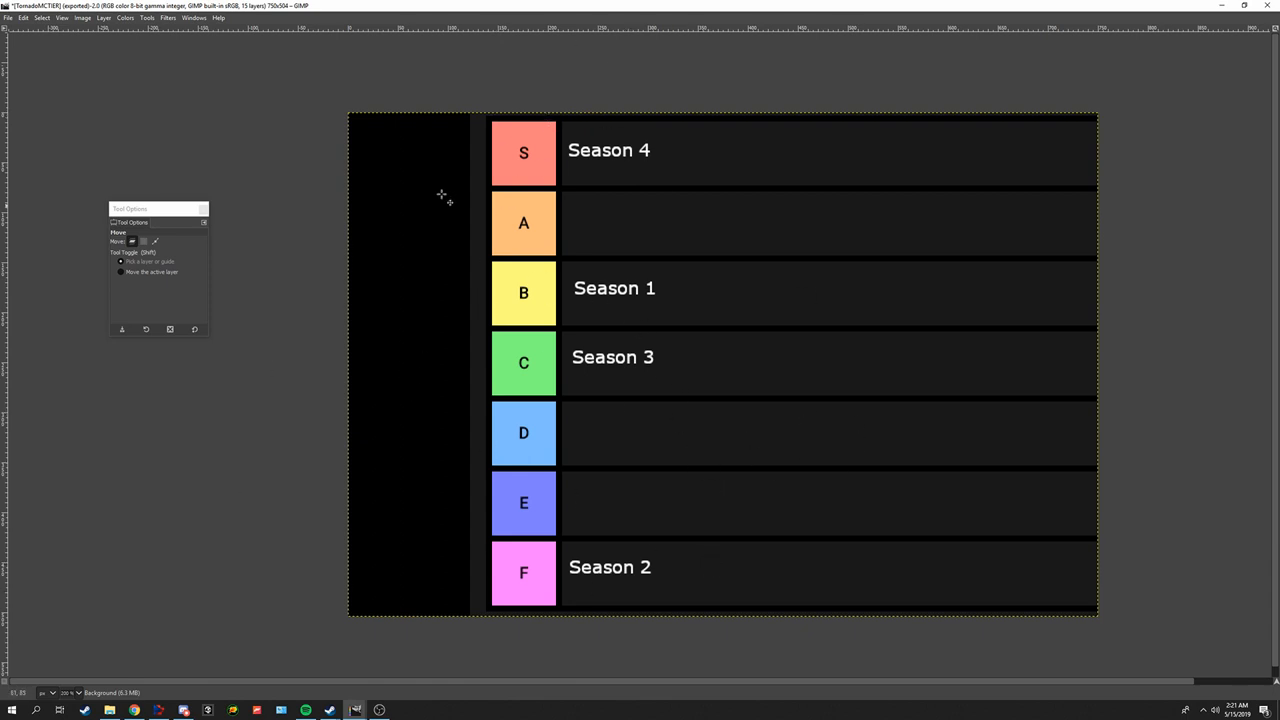
mouse_move(584, 192)
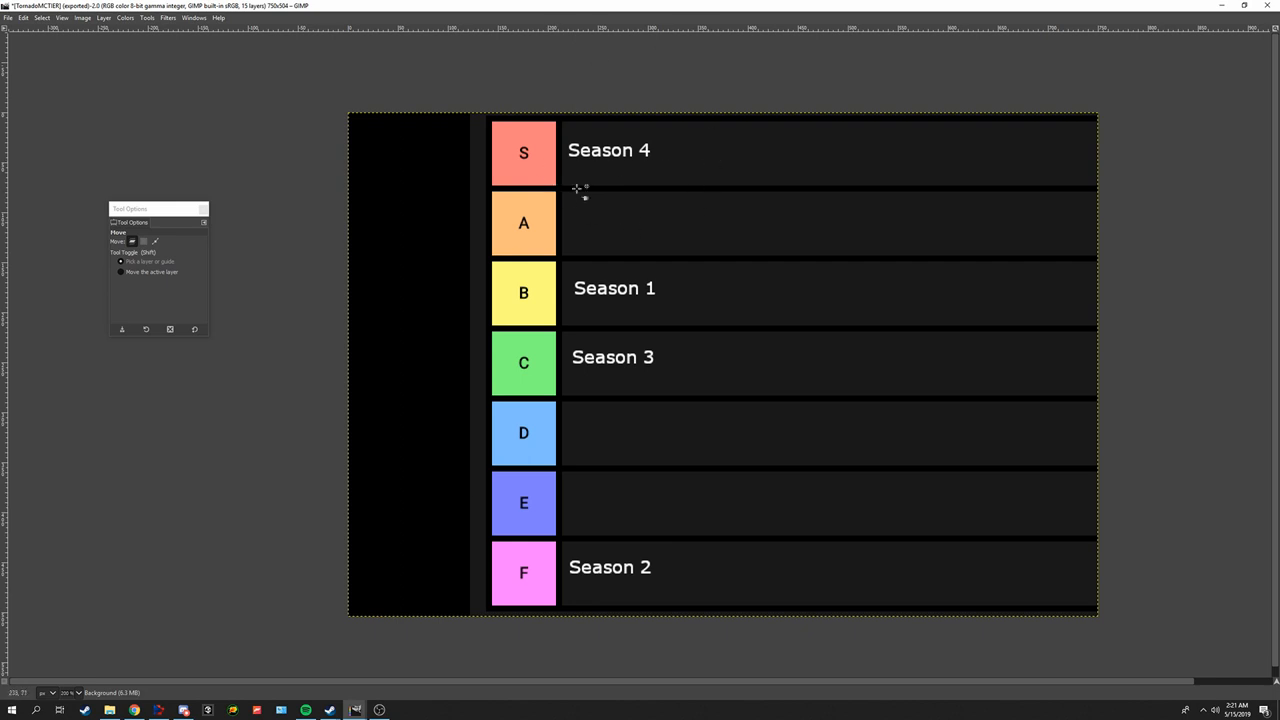